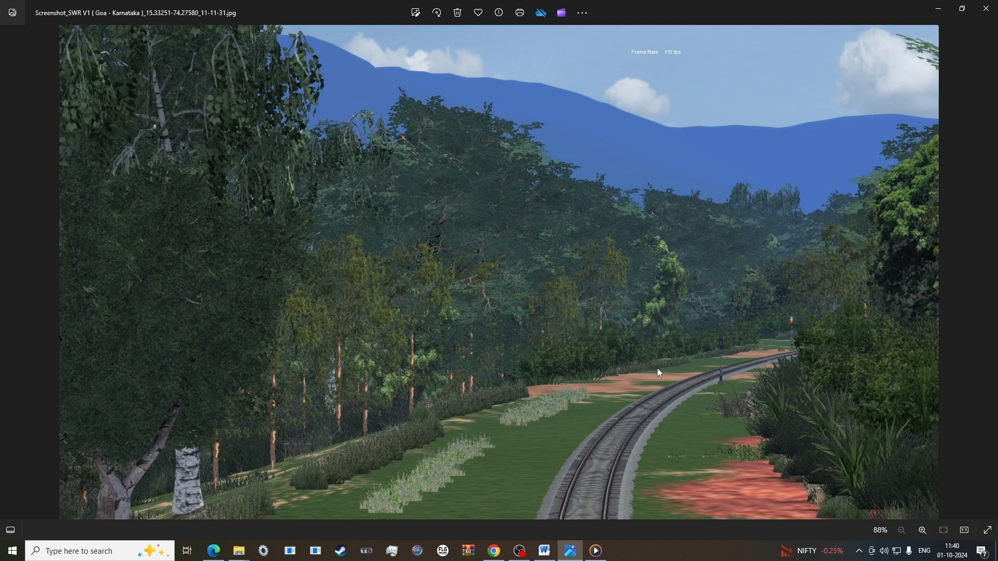
mouse_move(662, 374)
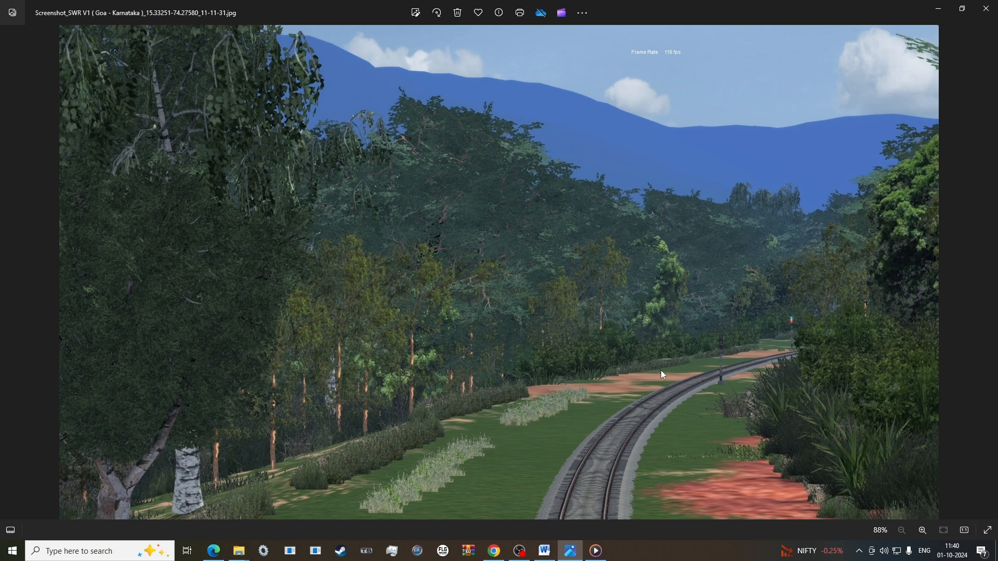
mouse_move(666, 376)
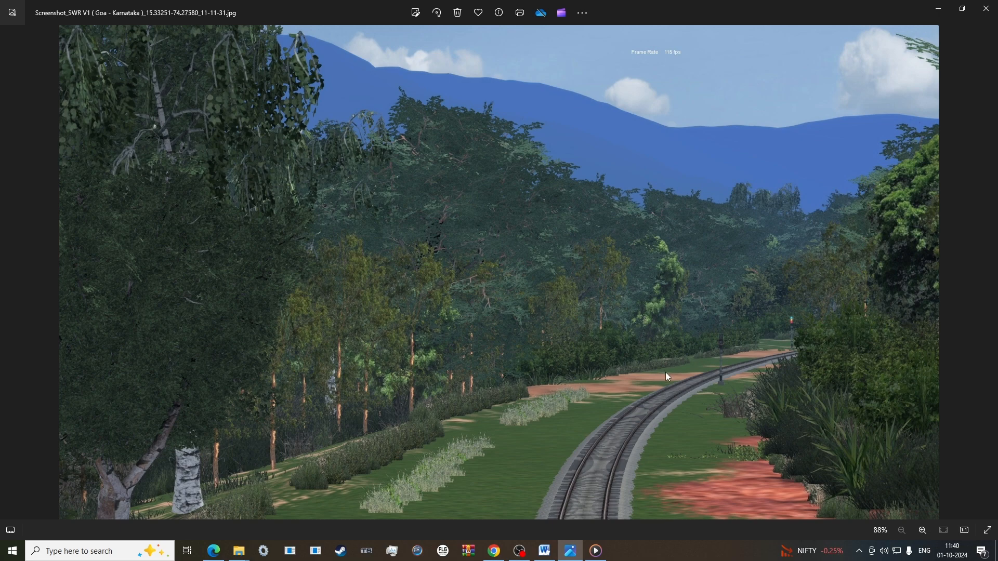
mouse_move(673, 380)
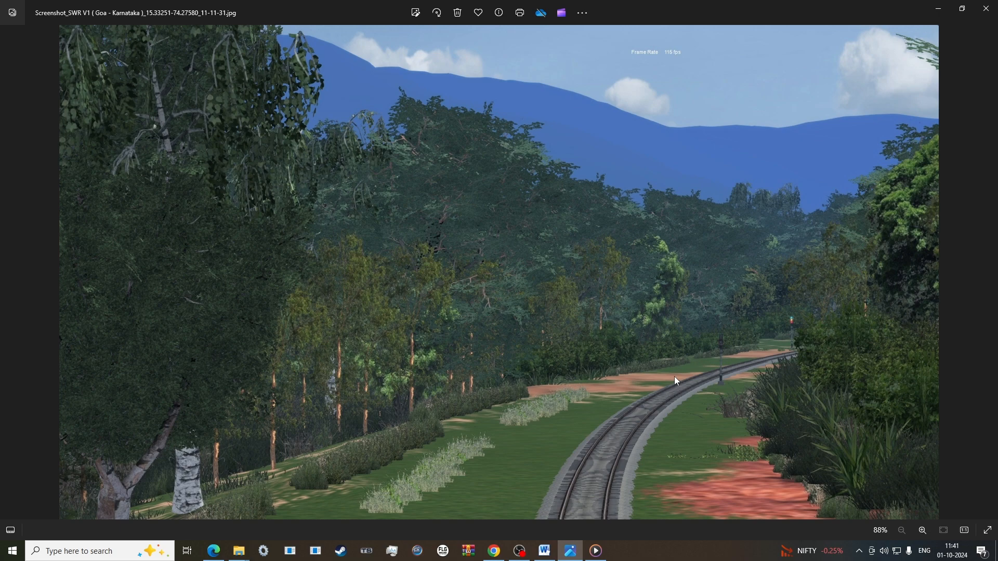
mouse_move(679, 382)
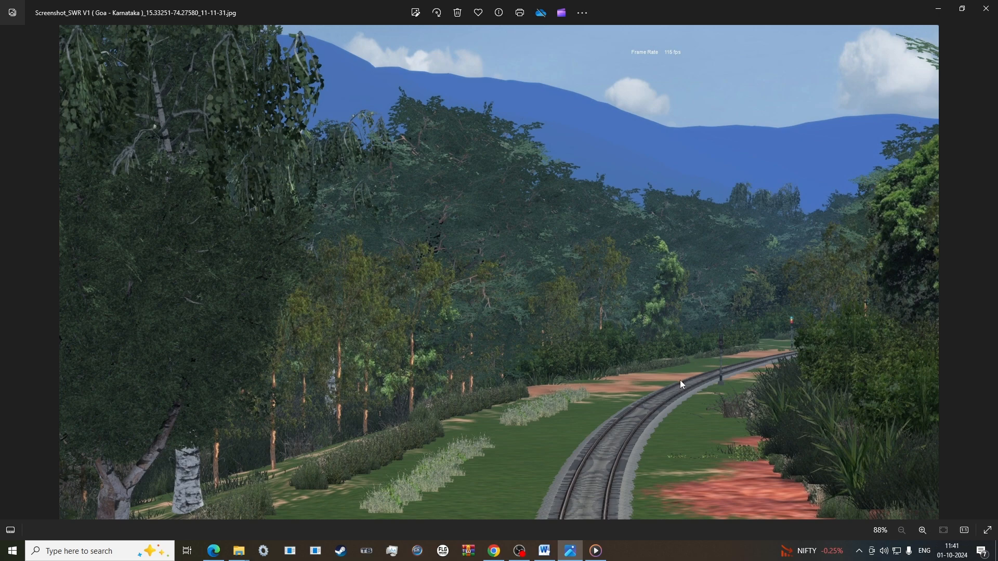
mouse_move(686, 387)
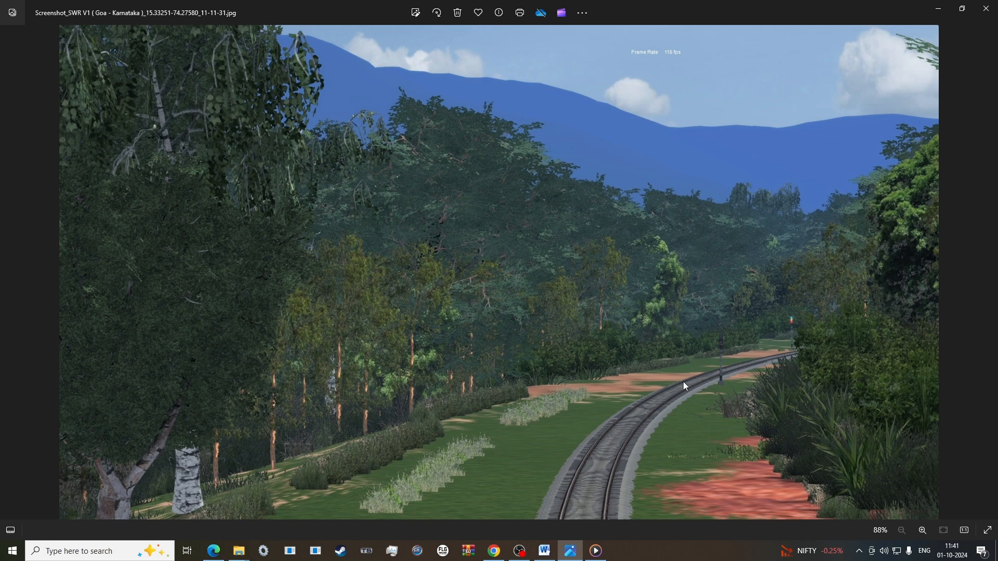
mouse_move(685, 387)
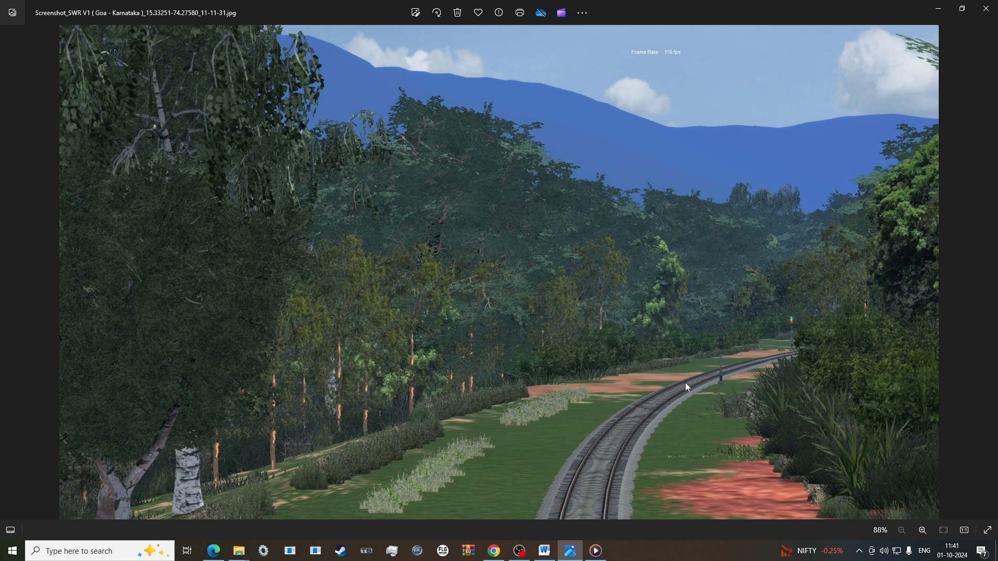
mouse_move(688, 389)
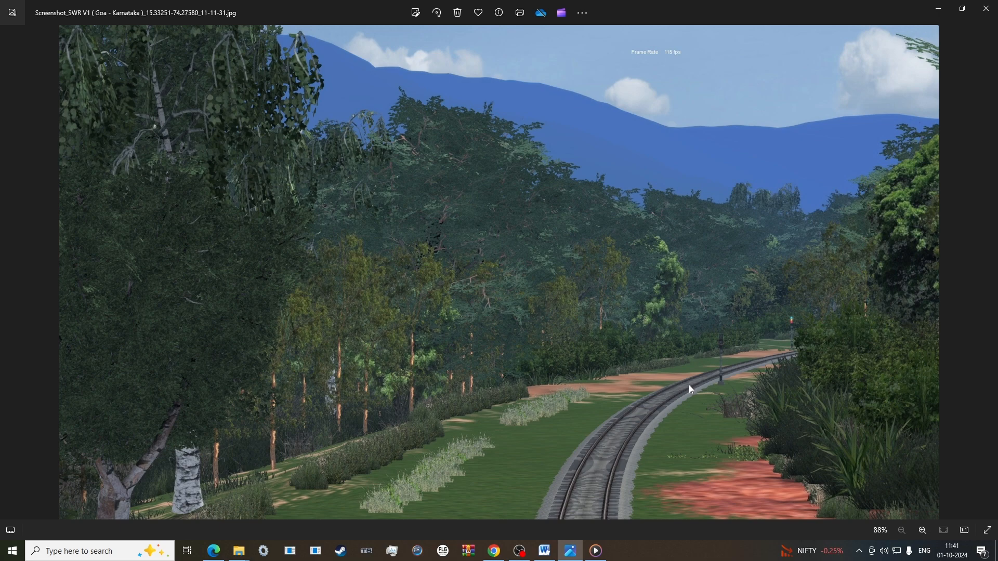
mouse_move(692, 389)
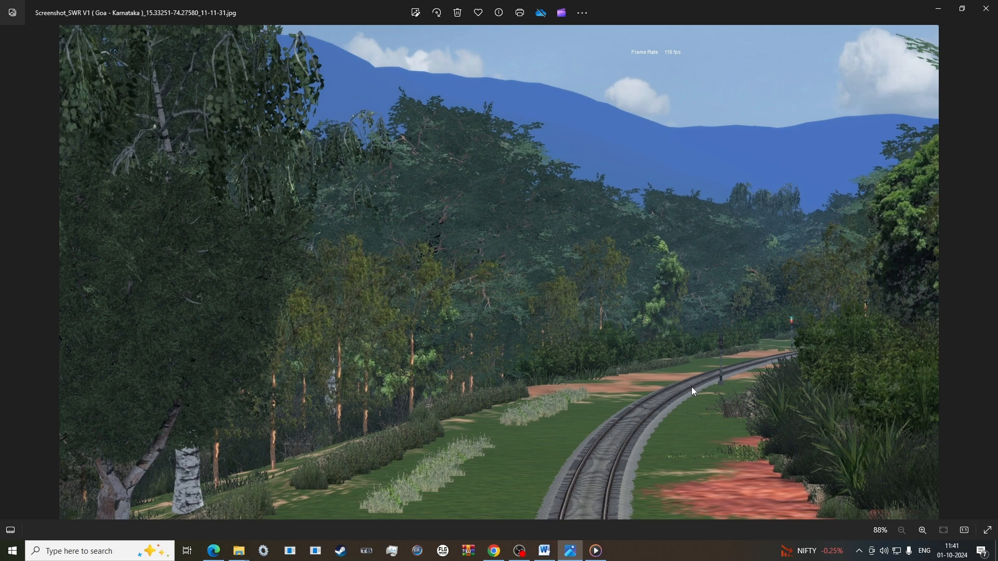
mouse_move(693, 392)
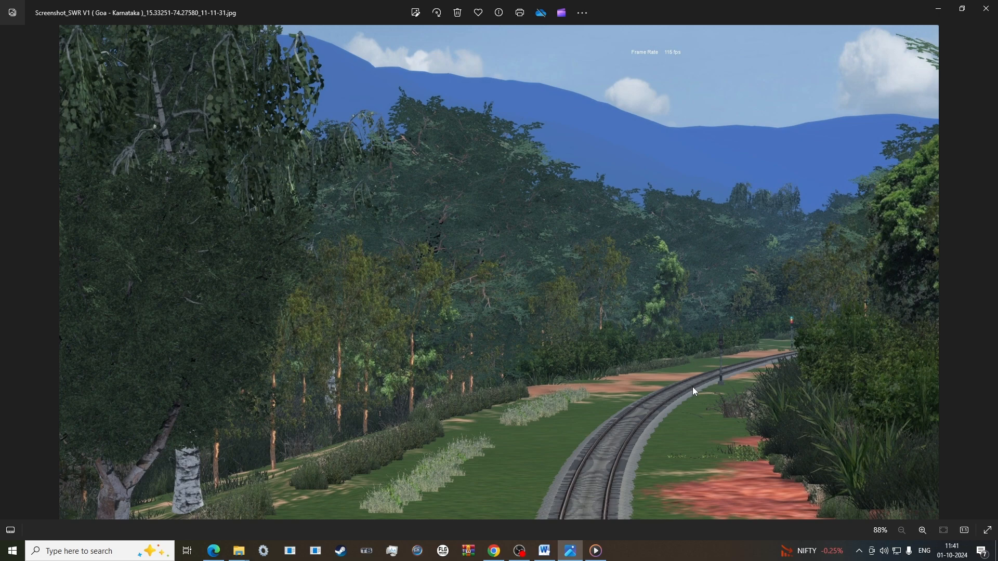
mouse_move(696, 392)
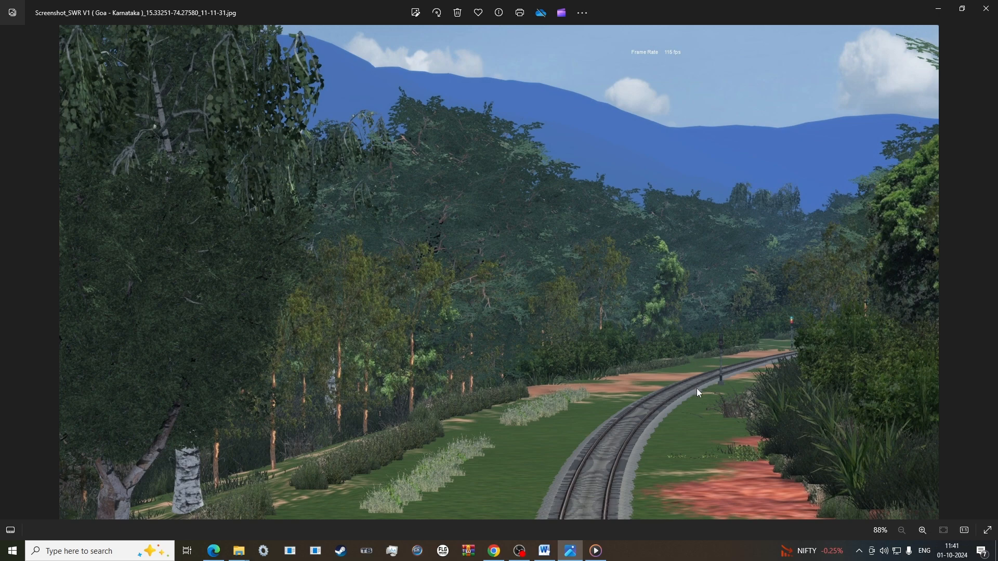
mouse_move(703, 395)
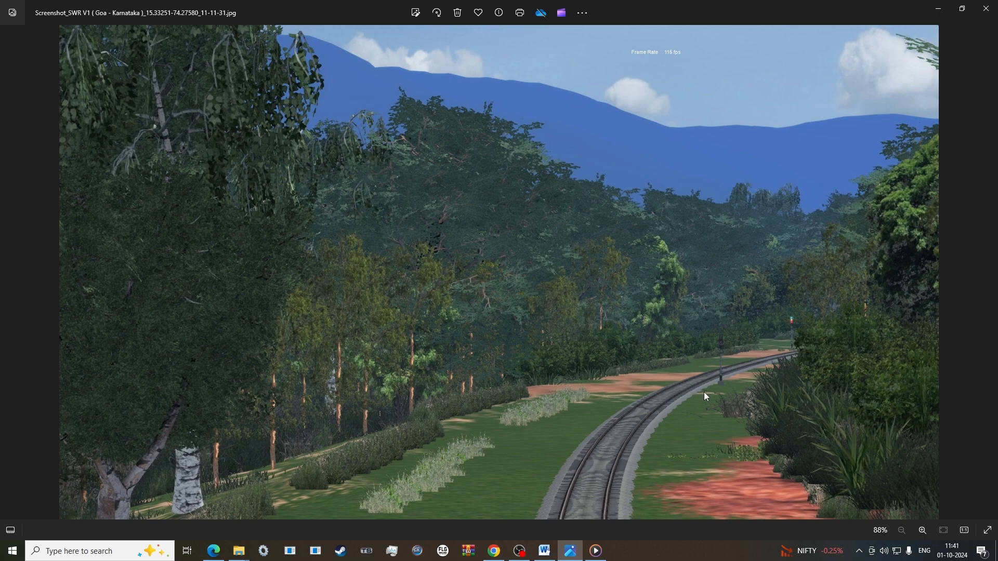
mouse_move(713, 400)
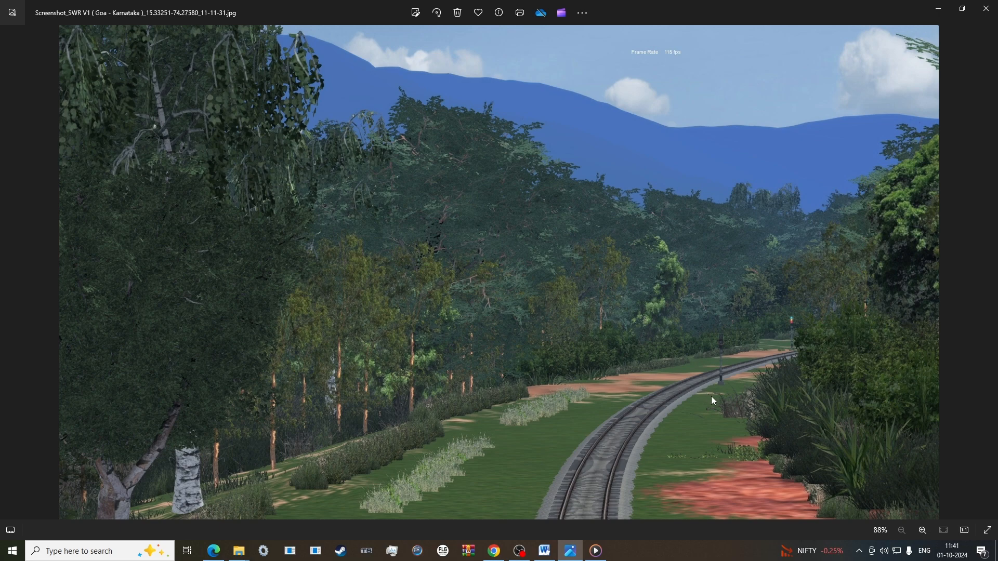
mouse_move(725, 399)
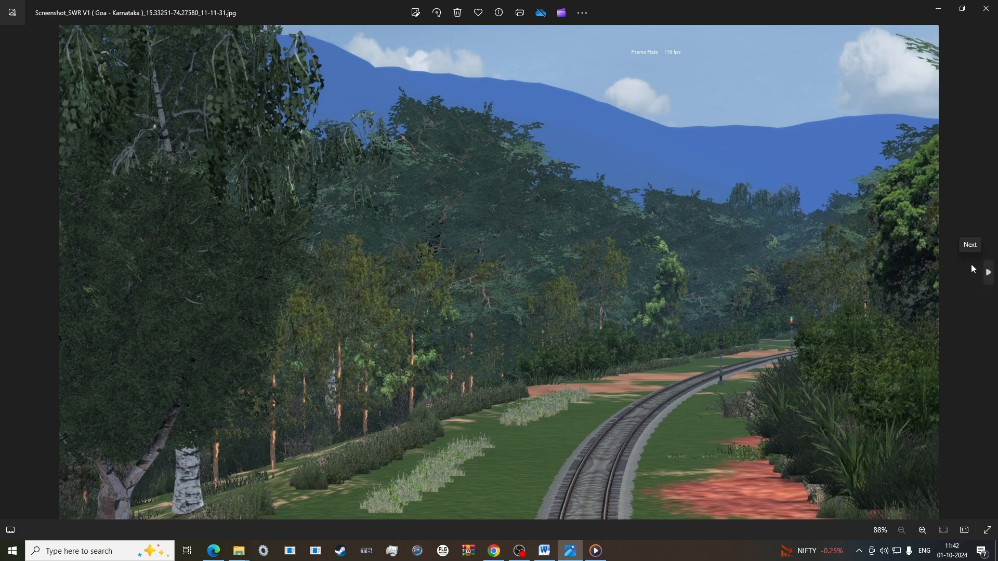
mouse_move(956, 107)
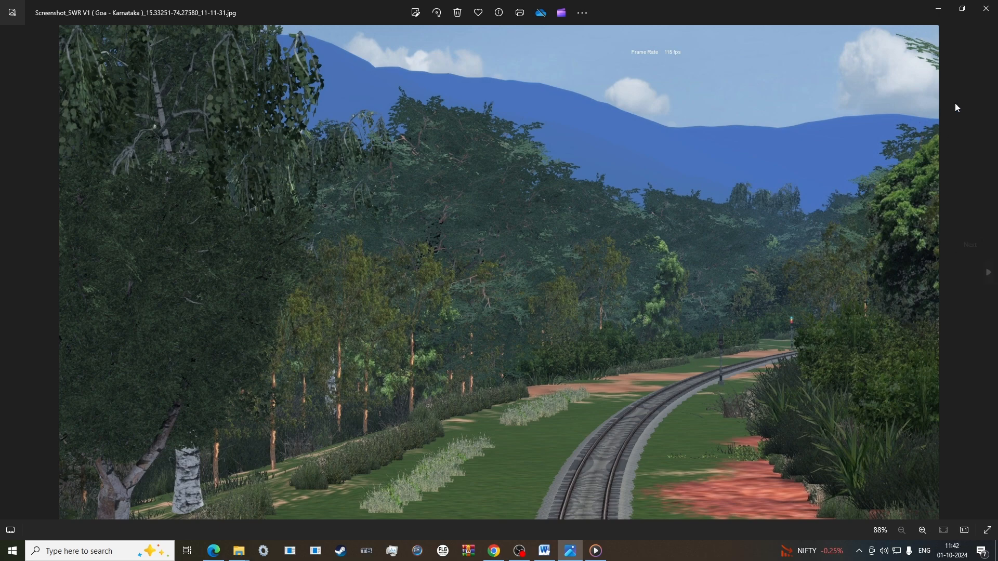
mouse_move(611, 385)
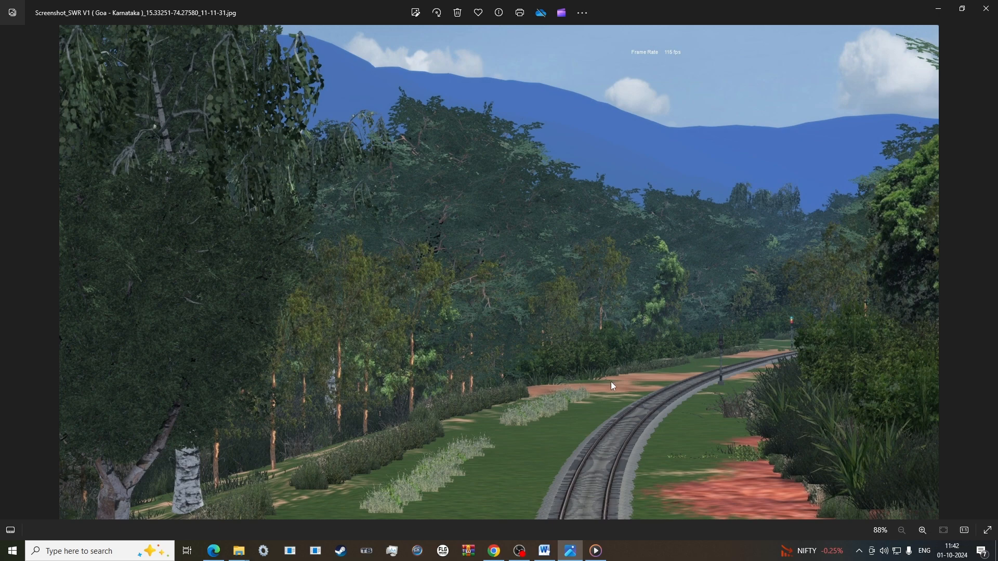
mouse_move(619, 384)
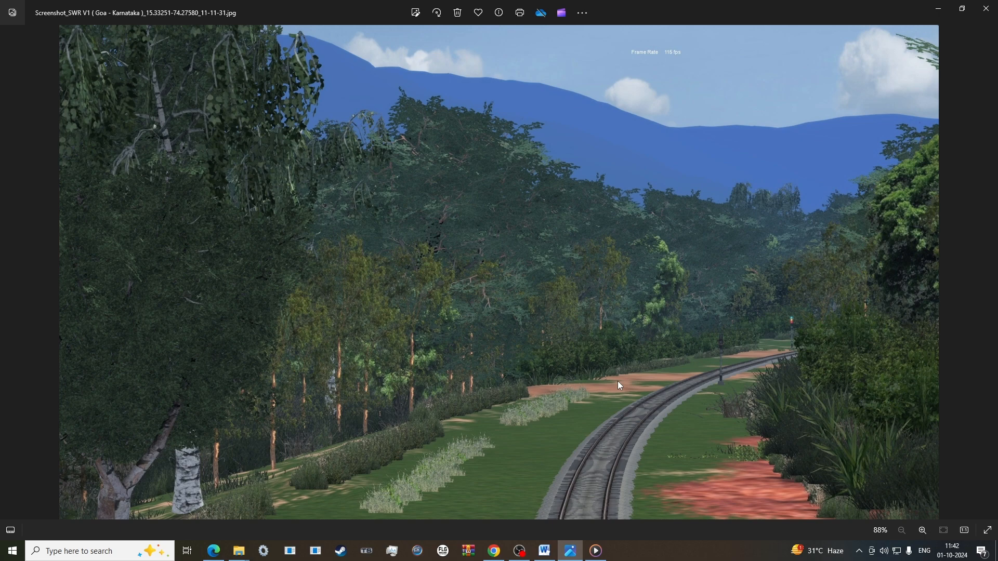
mouse_move(617, 387)
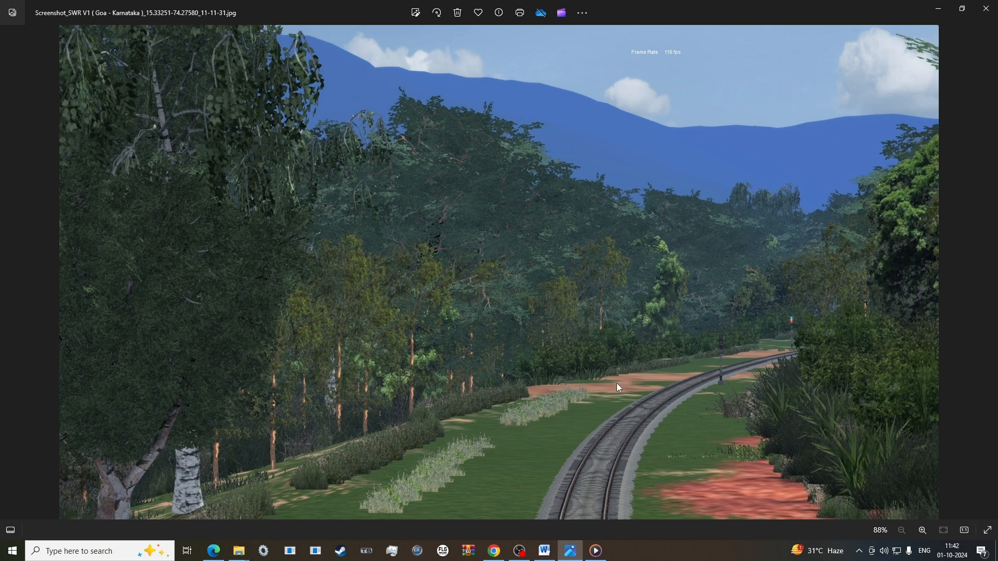
mouse_move(615, 393)
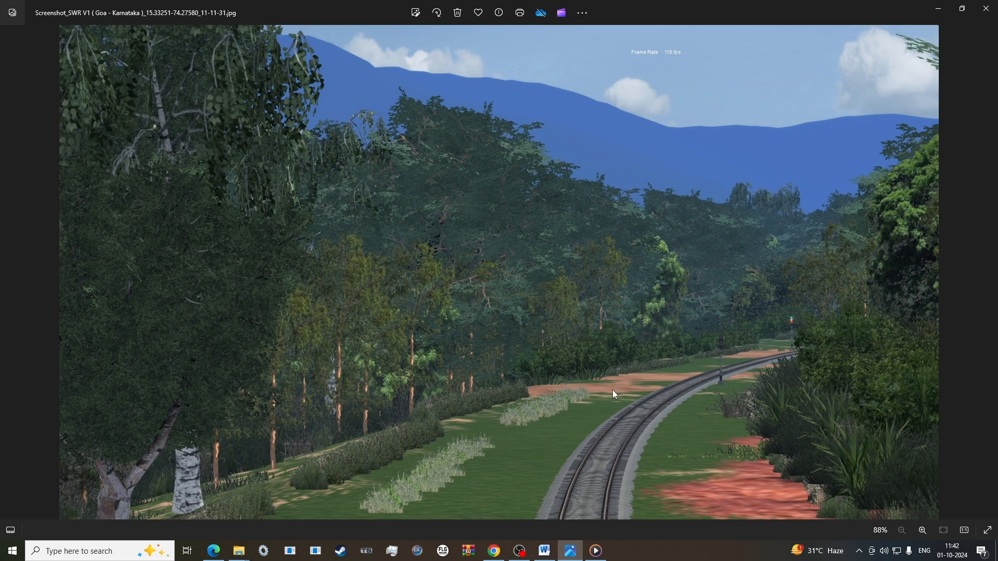
mouse_move(613, 396)
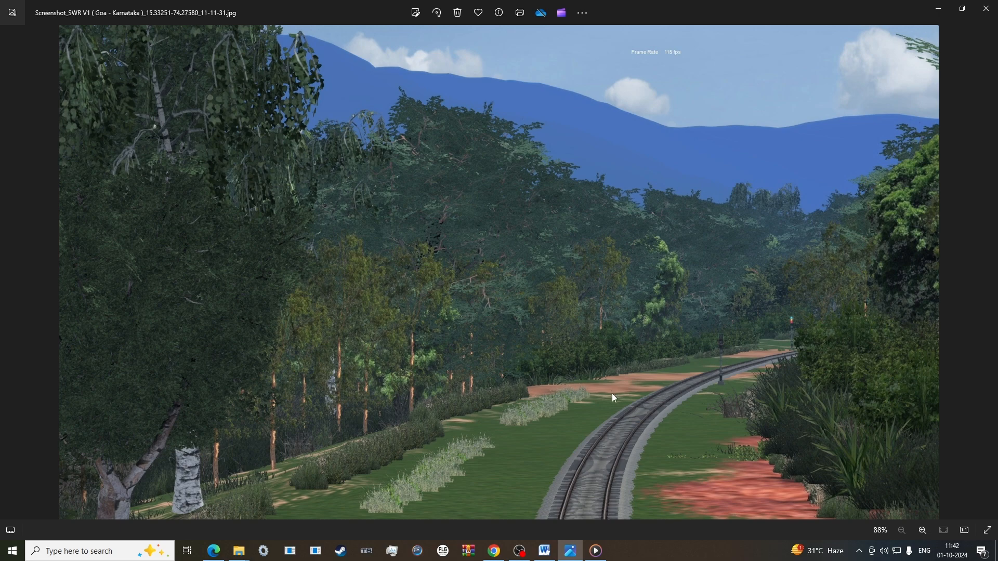
mouse_move(350, 453)
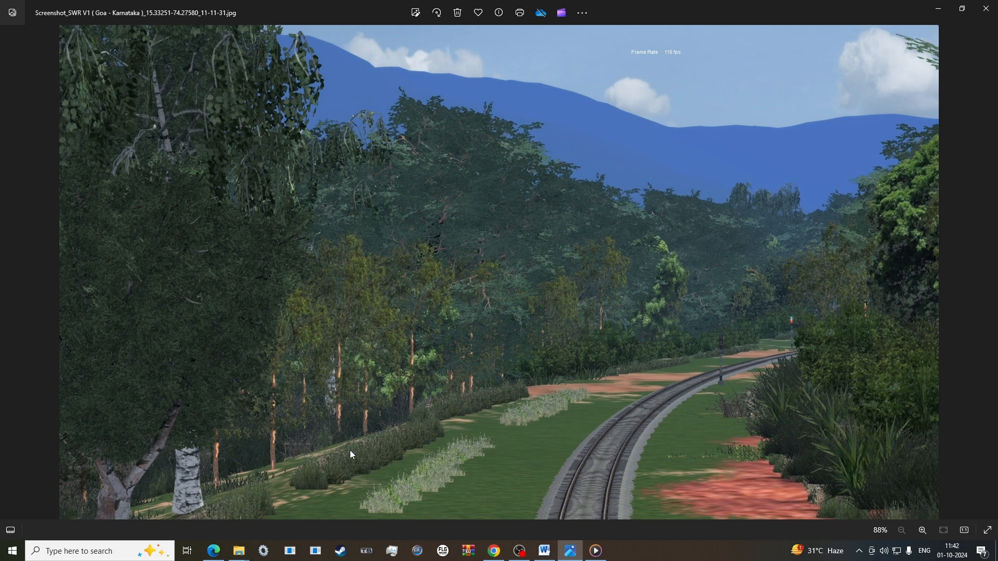
mouse_move(213, 551)
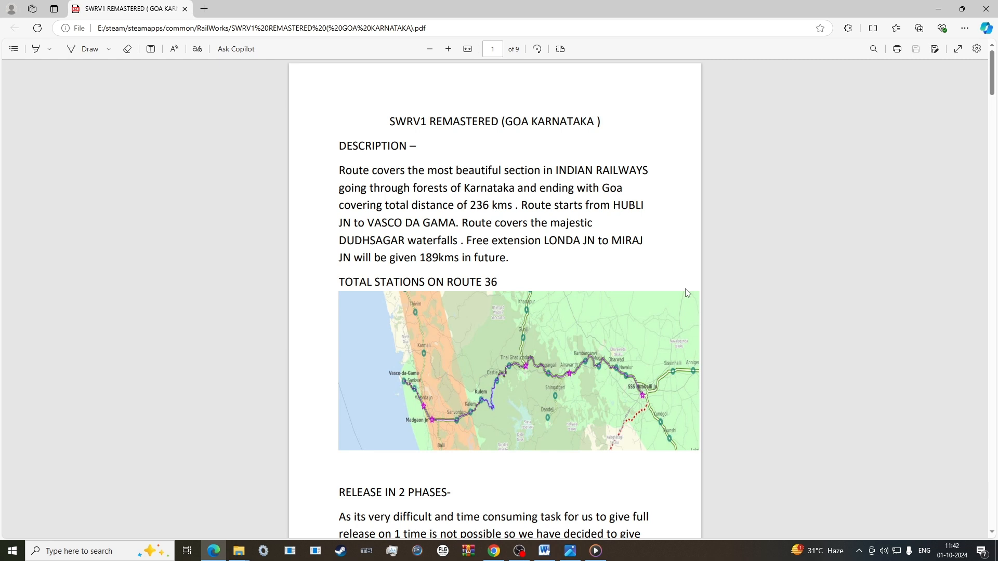
mouse_move(690, 294)
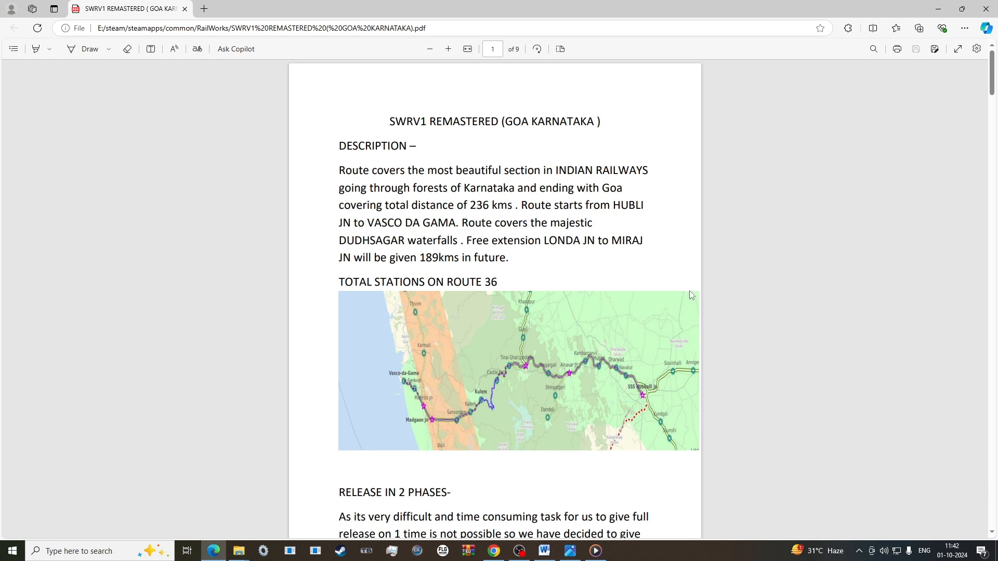
mouse_move(696, 299)
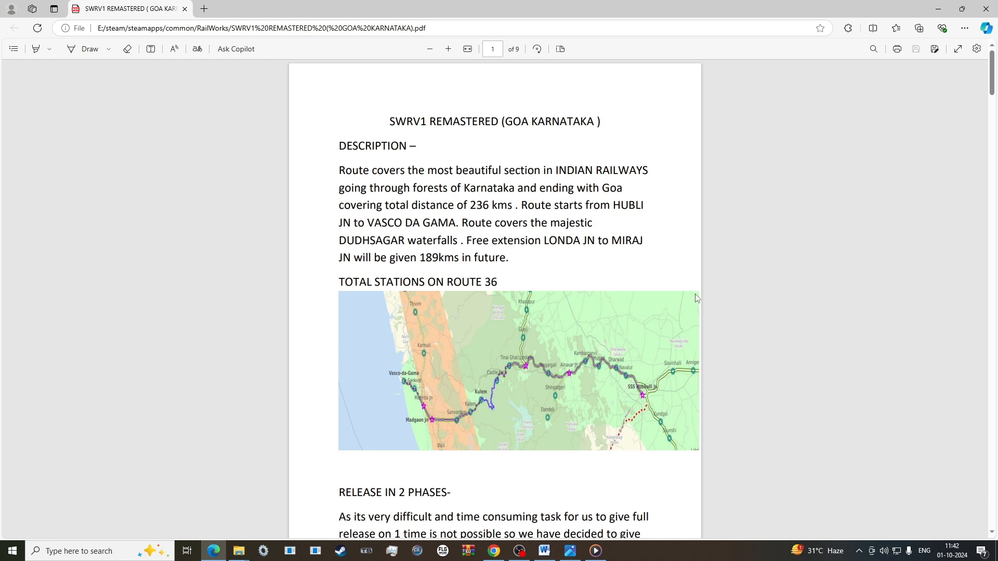
mouse_move(699, 299)
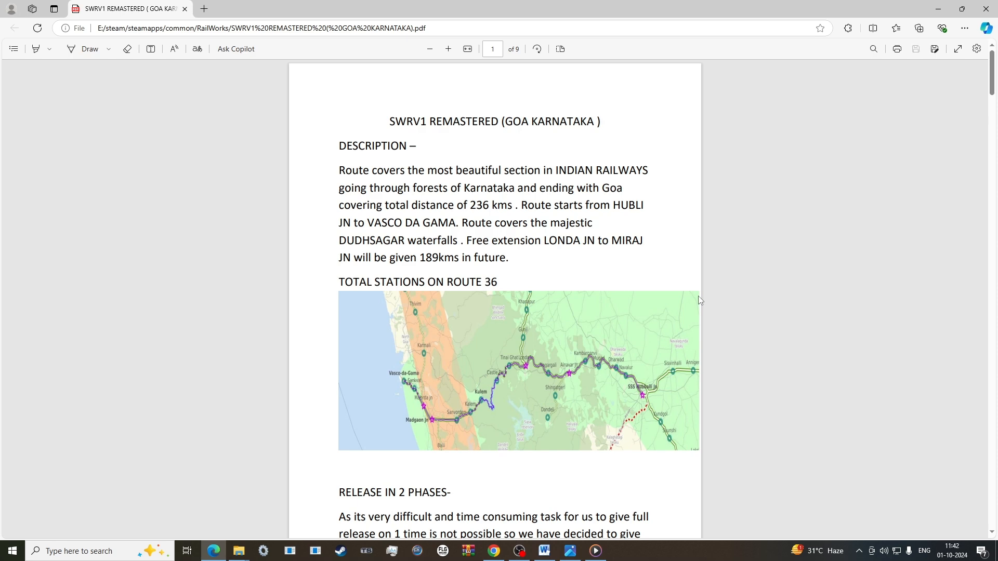
scroll("down", 3)
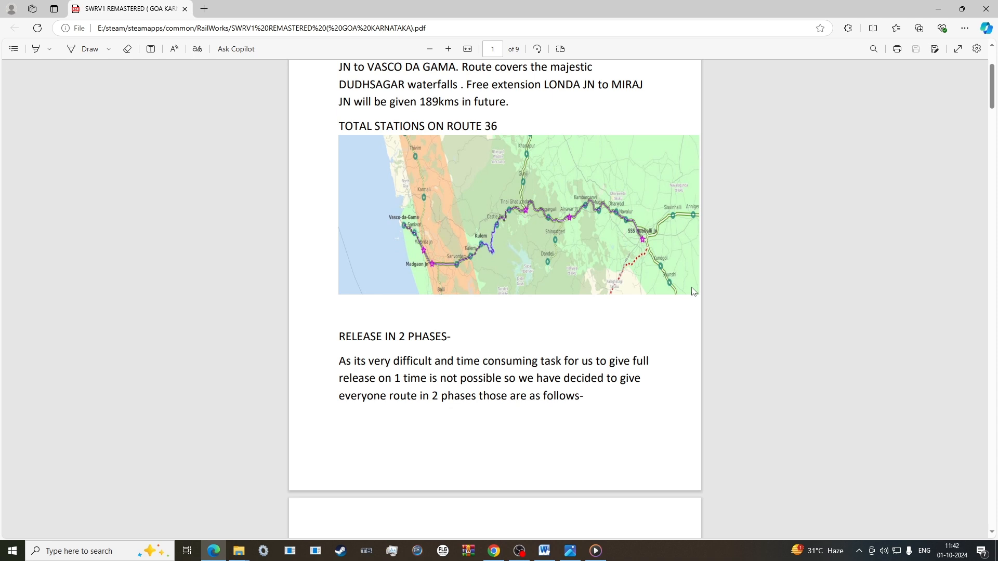
mouse_move(694, 291)
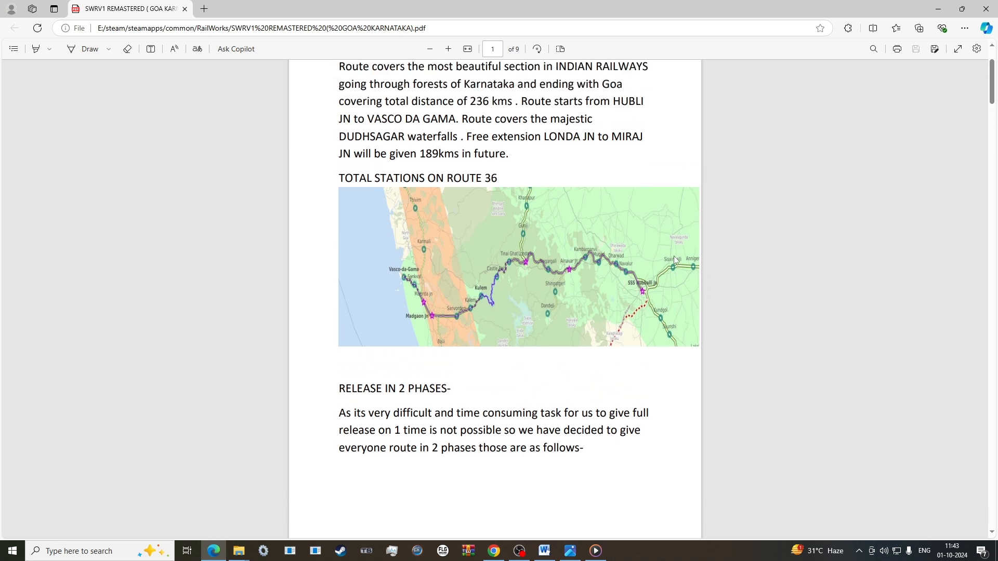
scroll("down", 3)
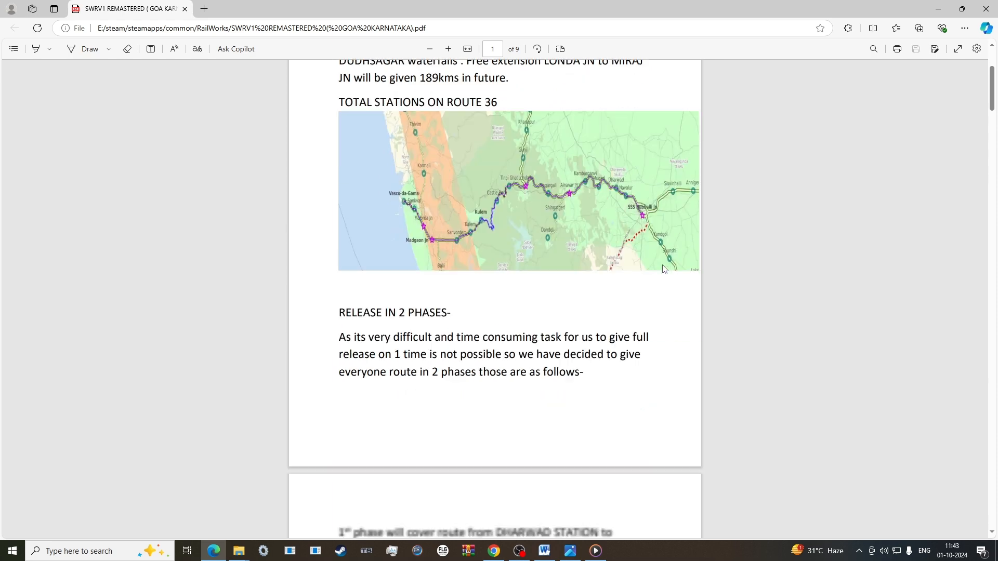
scroll("down", 3)
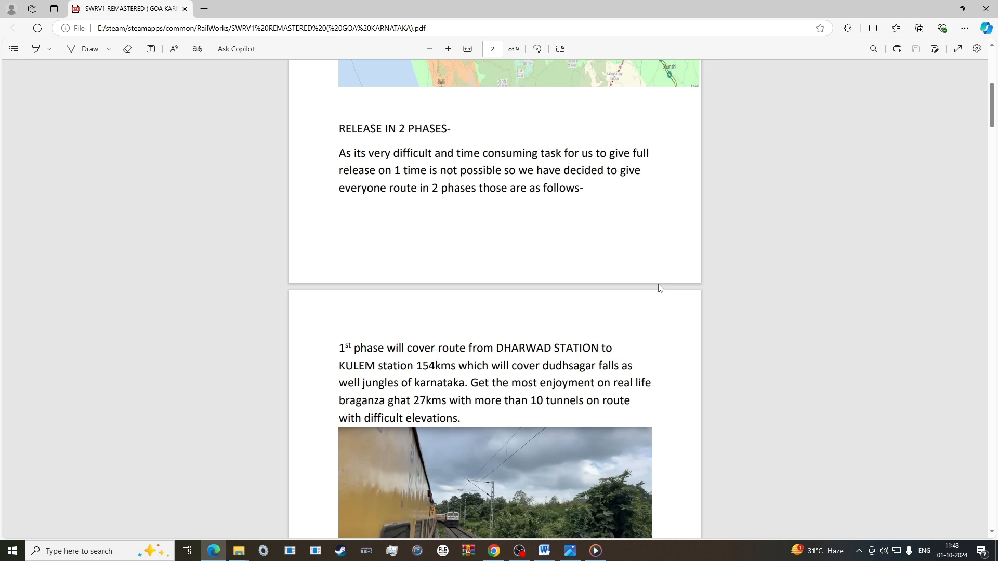
mouse_move(683, 283)
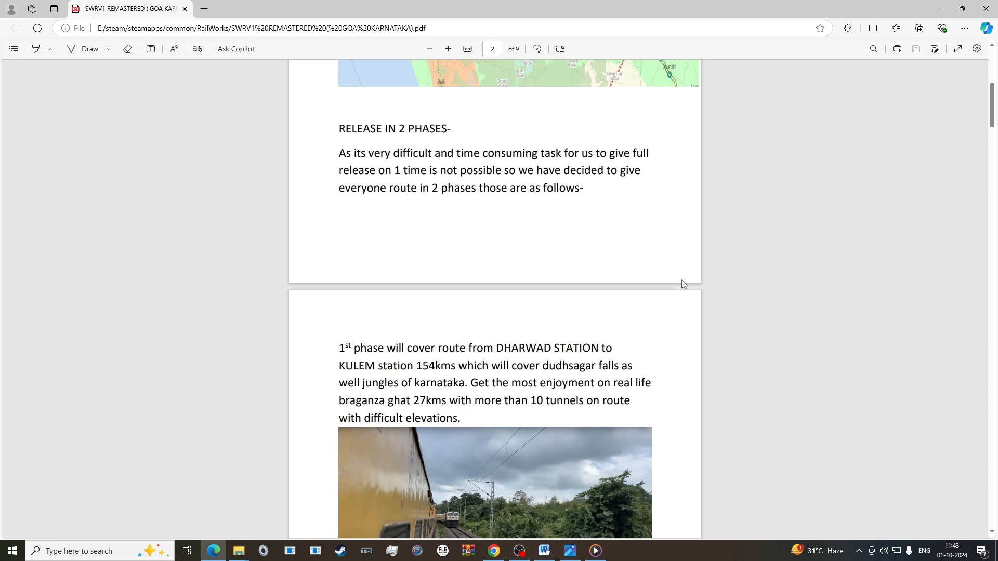
scroll("down", 3)
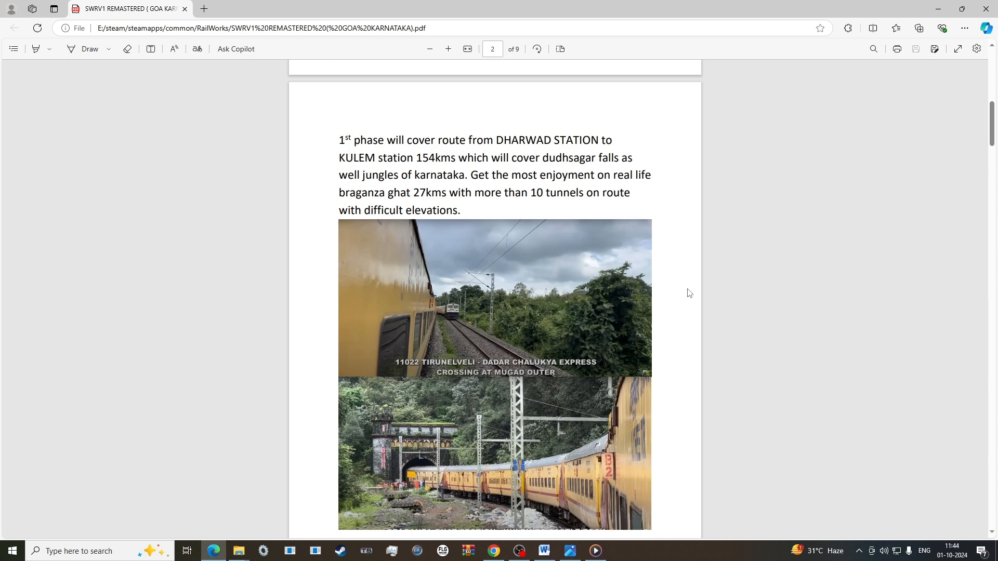
mouse_move(694, 289)
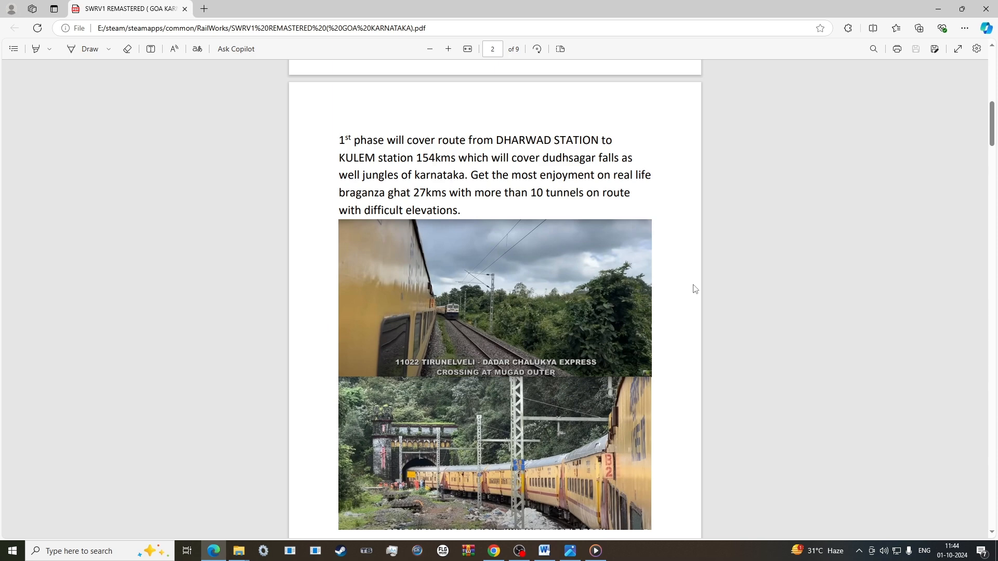
scroll("down", 3)
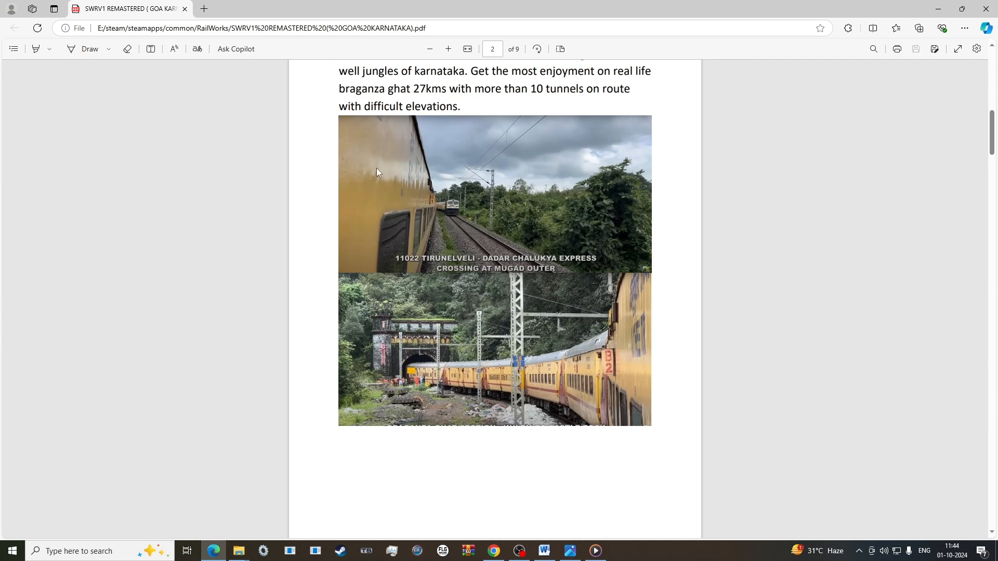
mouse_move(576, 265)
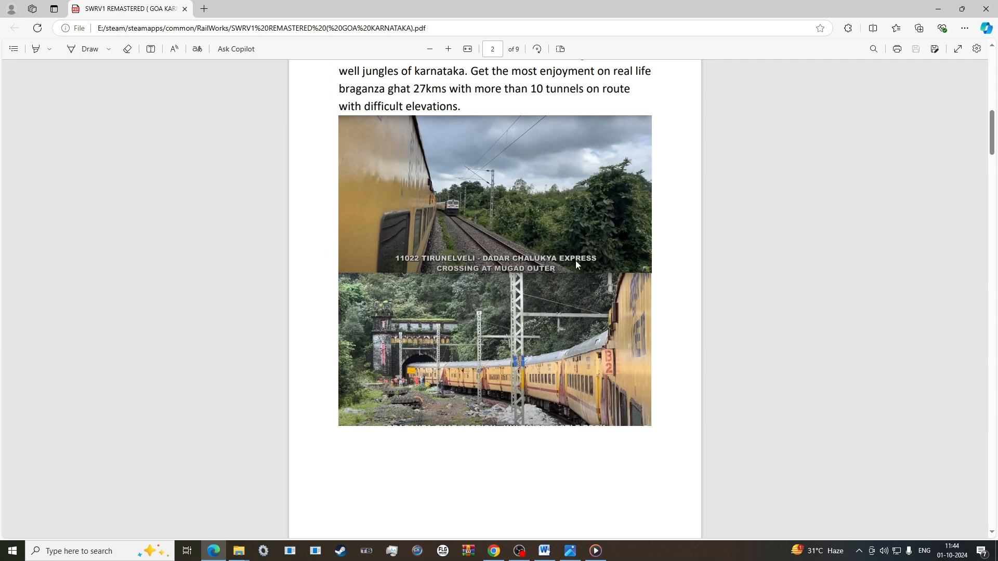
mouse_move(579, 263)
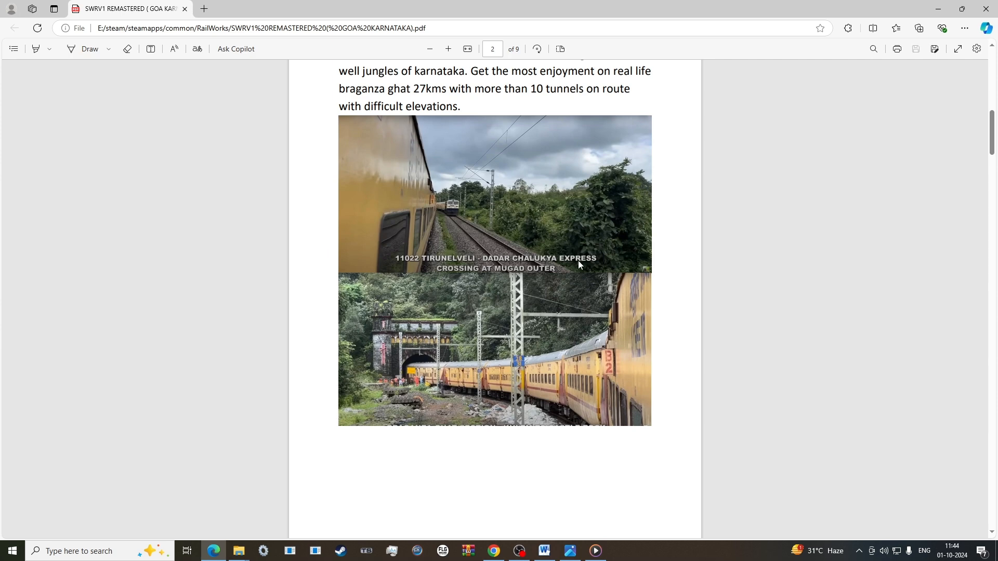
scroll("down", 3)
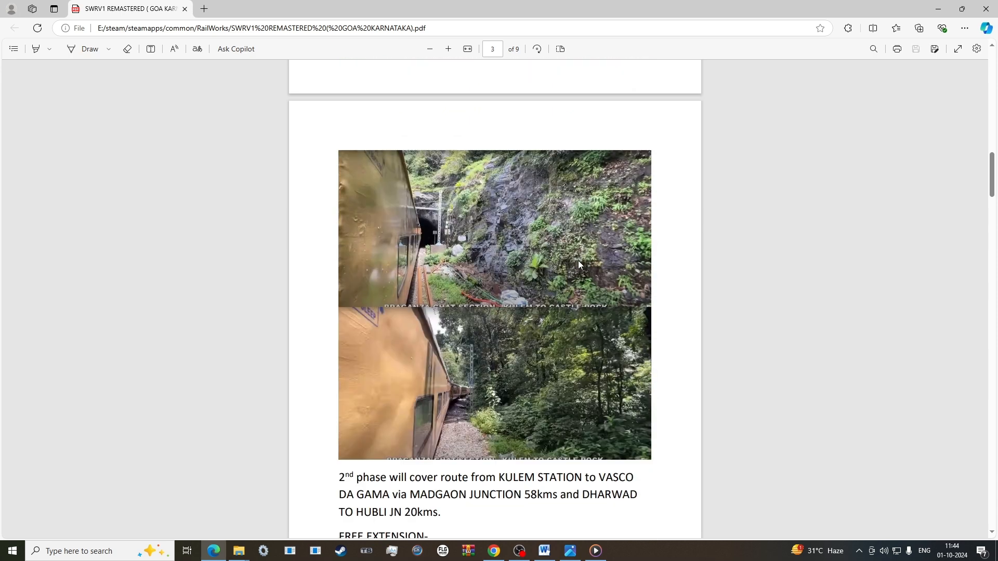
scroll("down", 3)
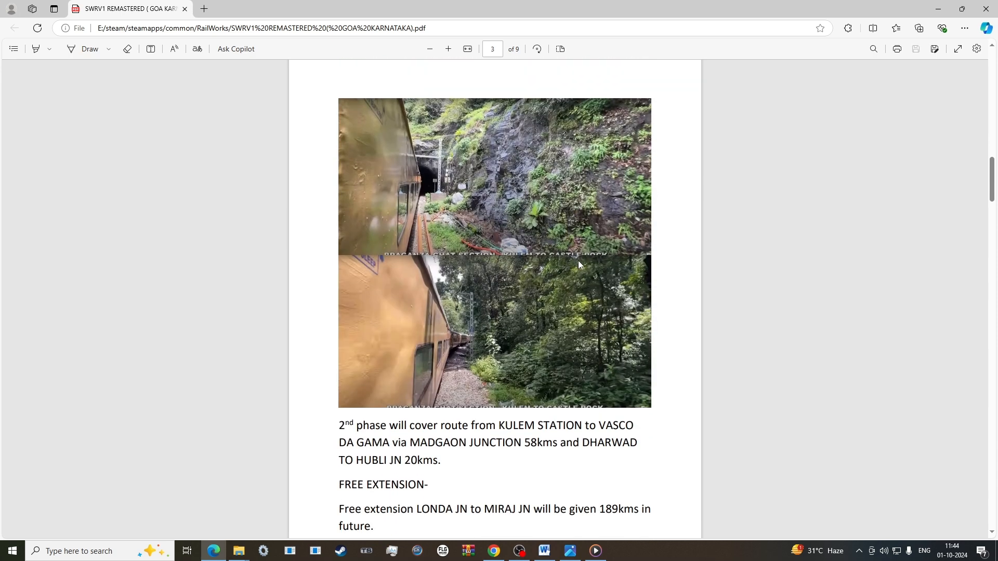
mouse_move(582, 267)
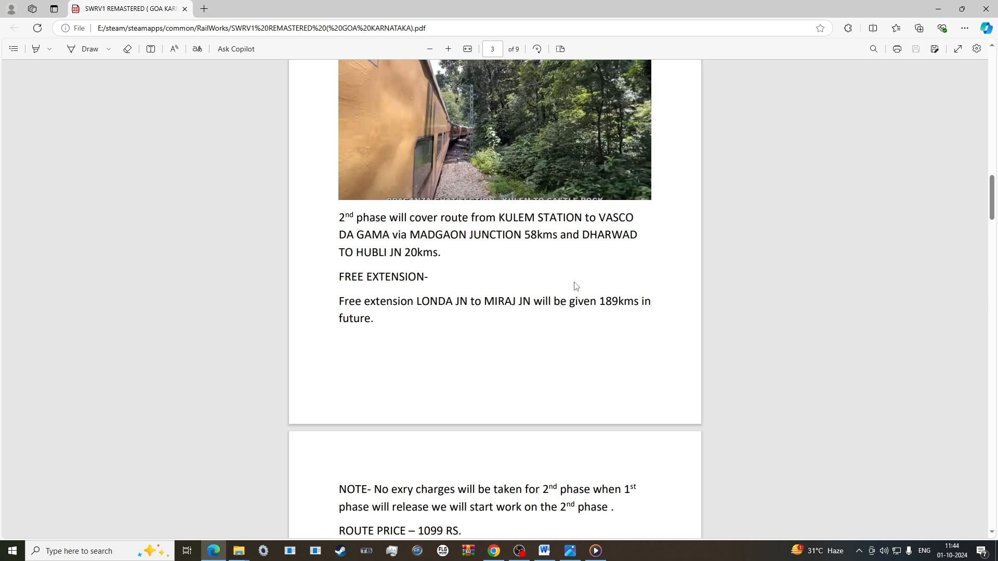
mouse_move(593, 294)
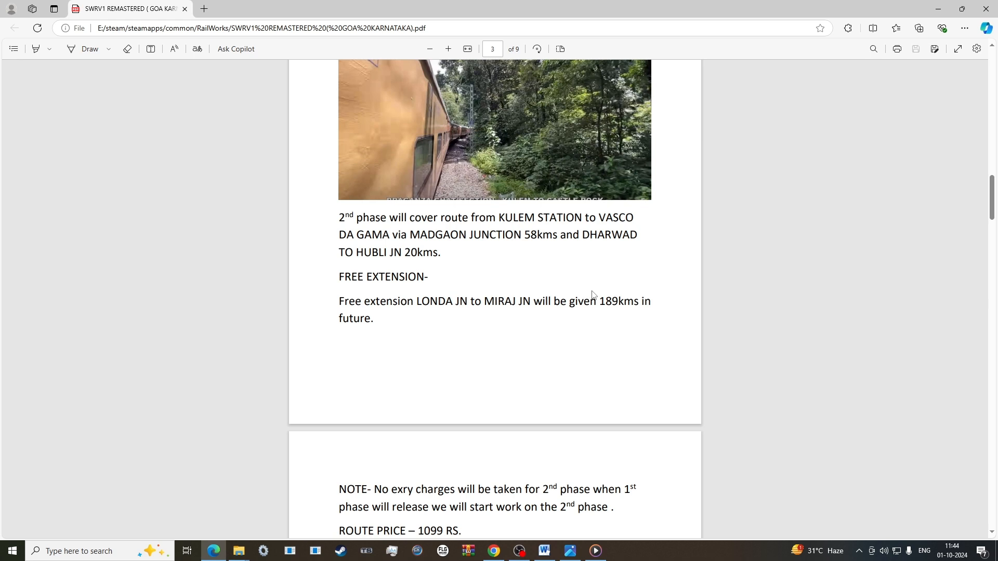
mouse_move(603, 296)
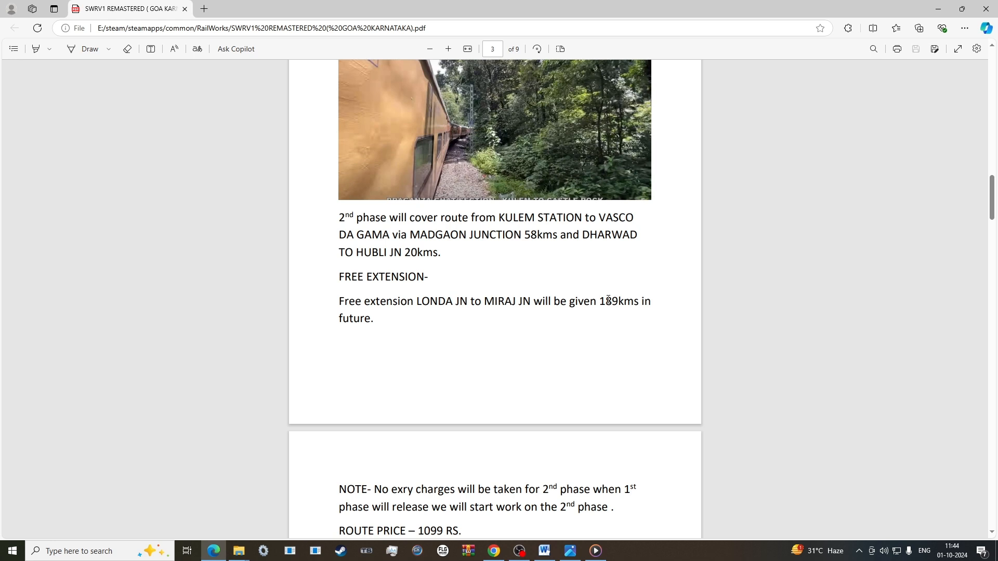
mouse_move(654, 298)
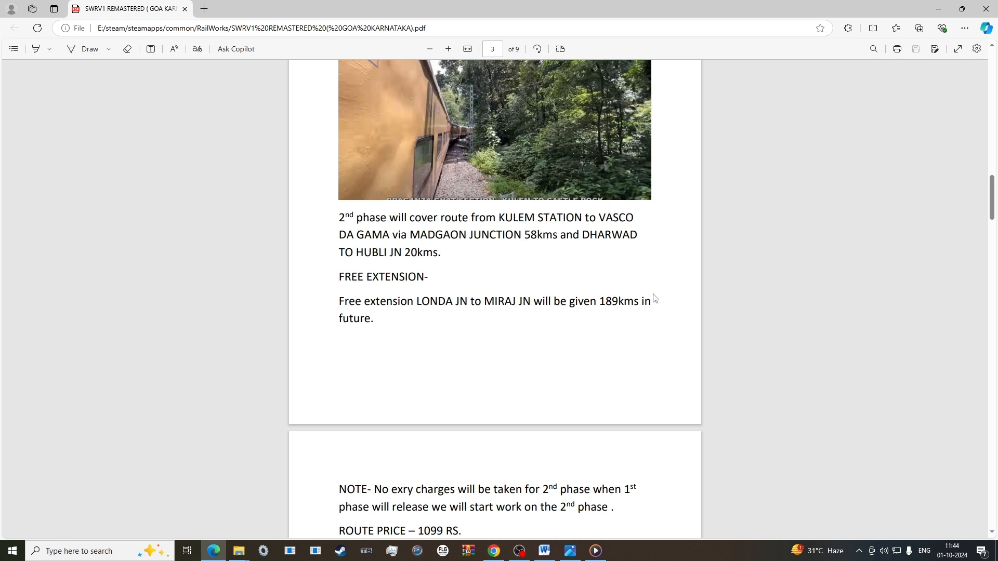
scroll("down", 3)
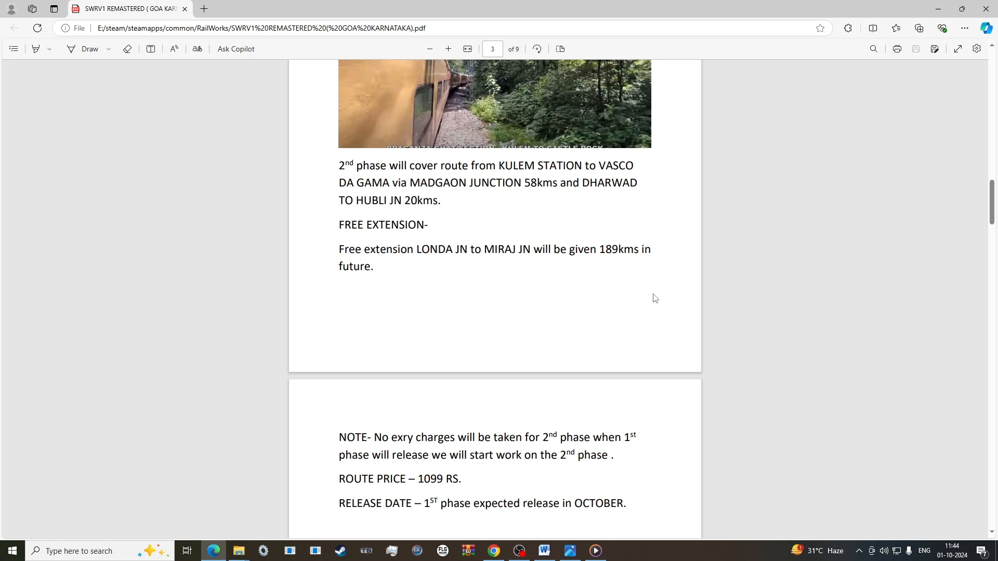
scroll("down", 3)
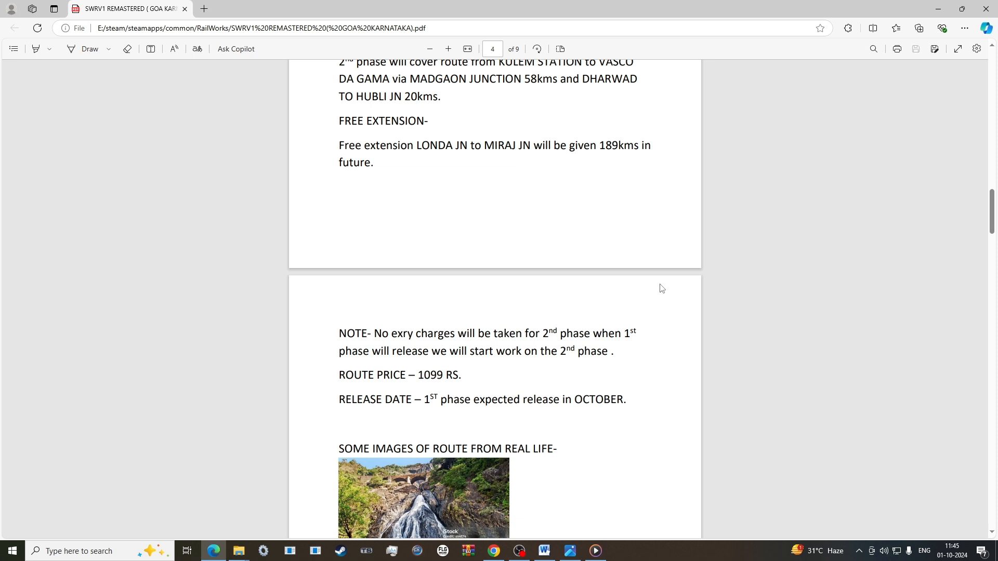
mouse_move(643, 256)
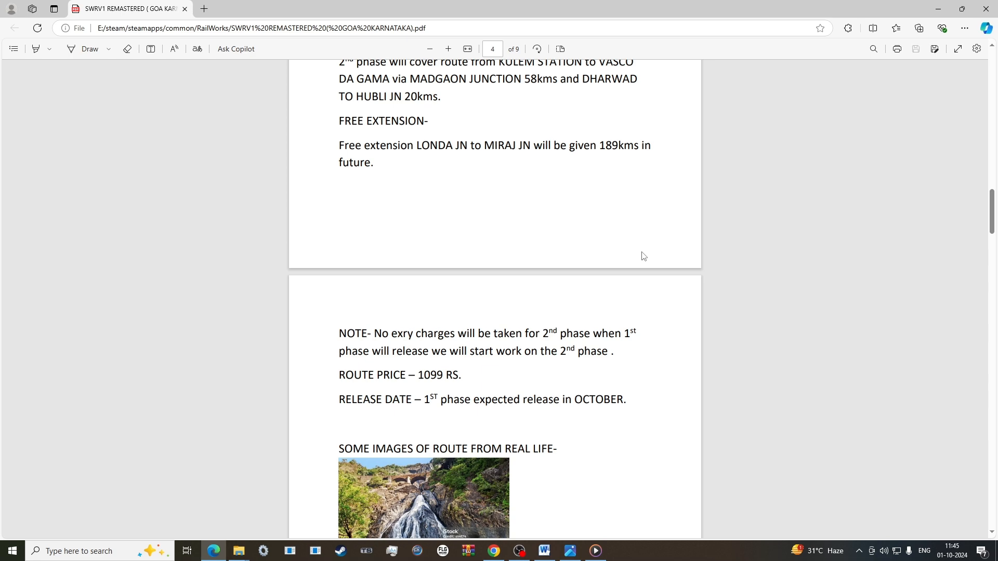
scroll("down", 3)
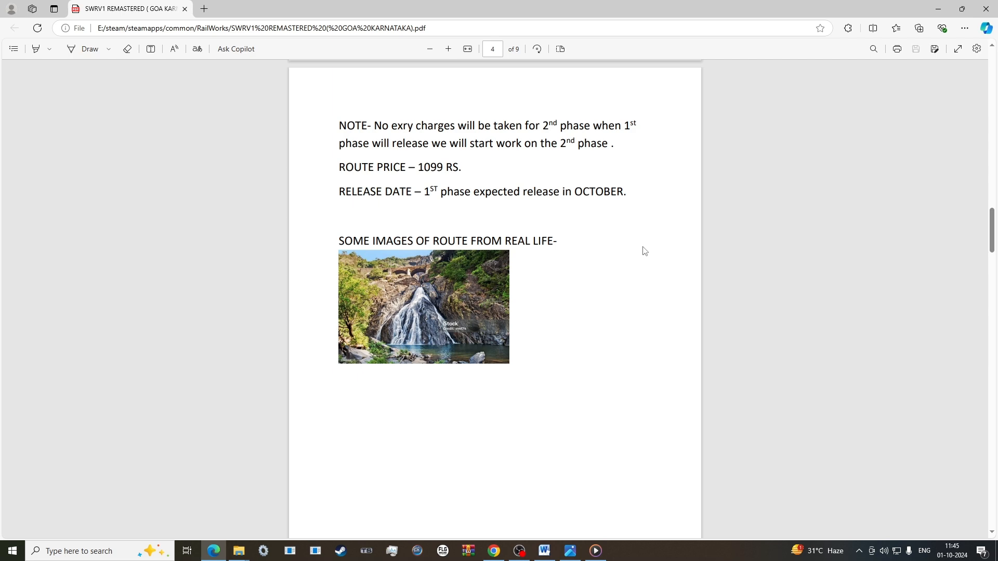
scroll("down", 3)
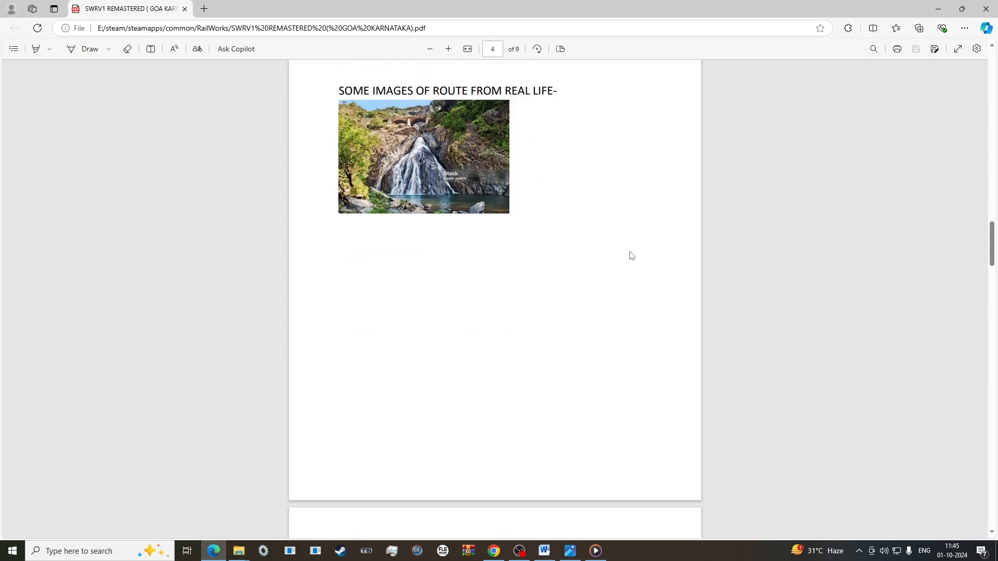
scroll("down", 3)
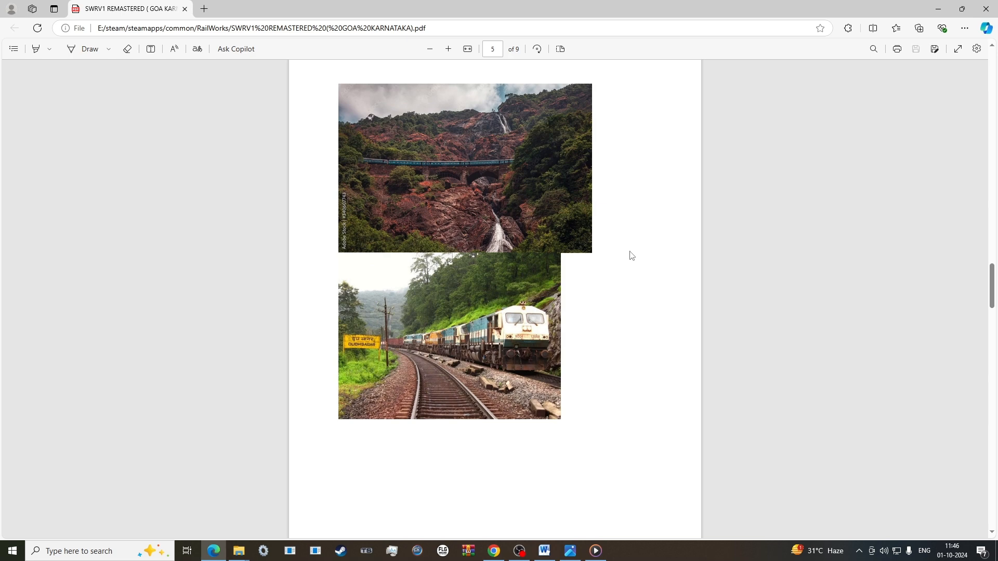
scroll("down", 3)
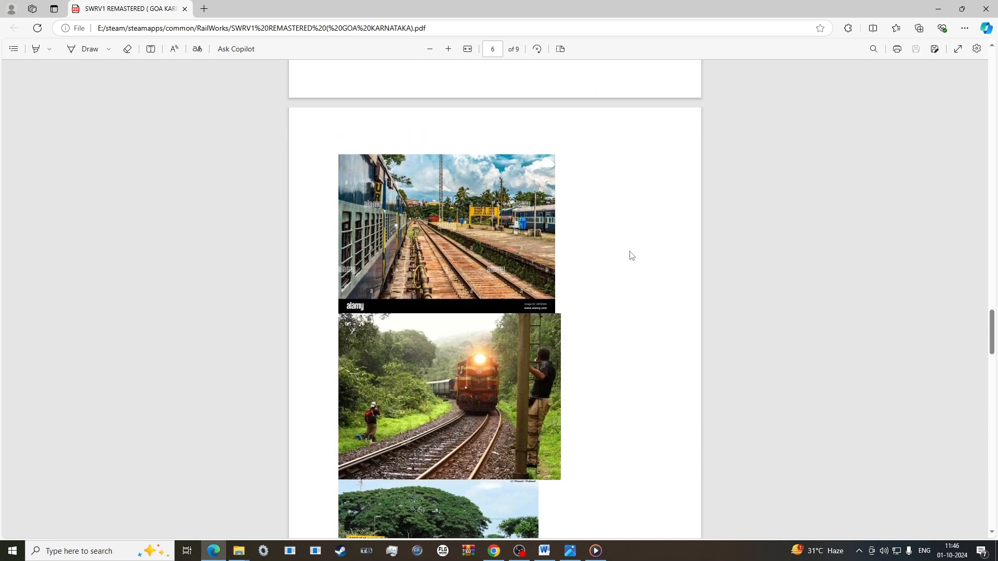
mouse_move(637, 257)
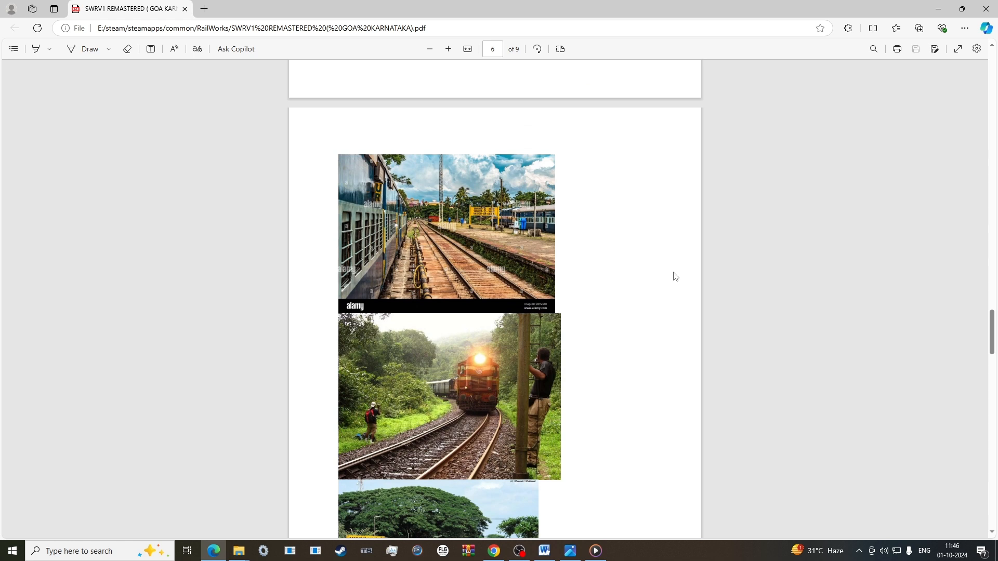
mouse_move(546, 194)
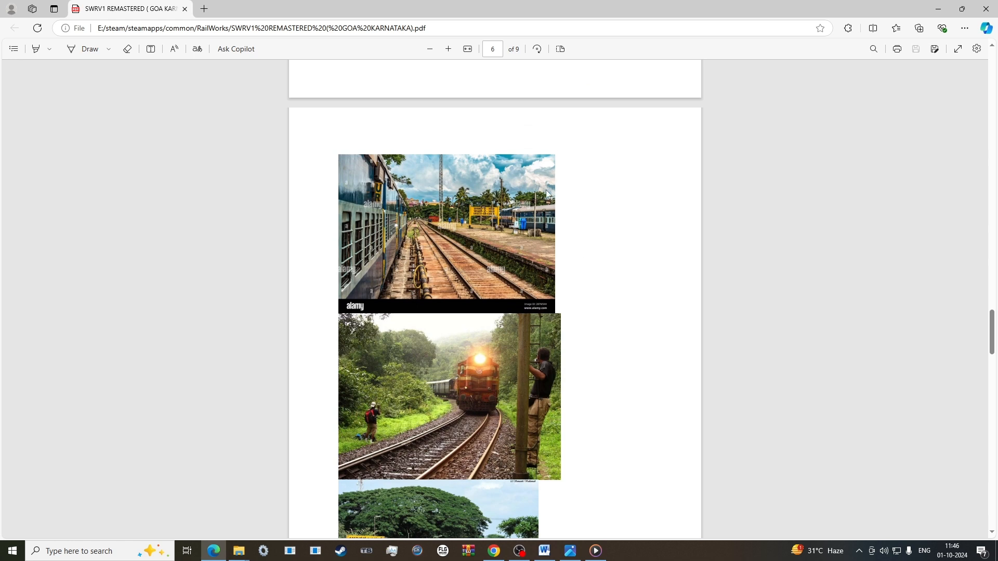
scroll("down", 3)
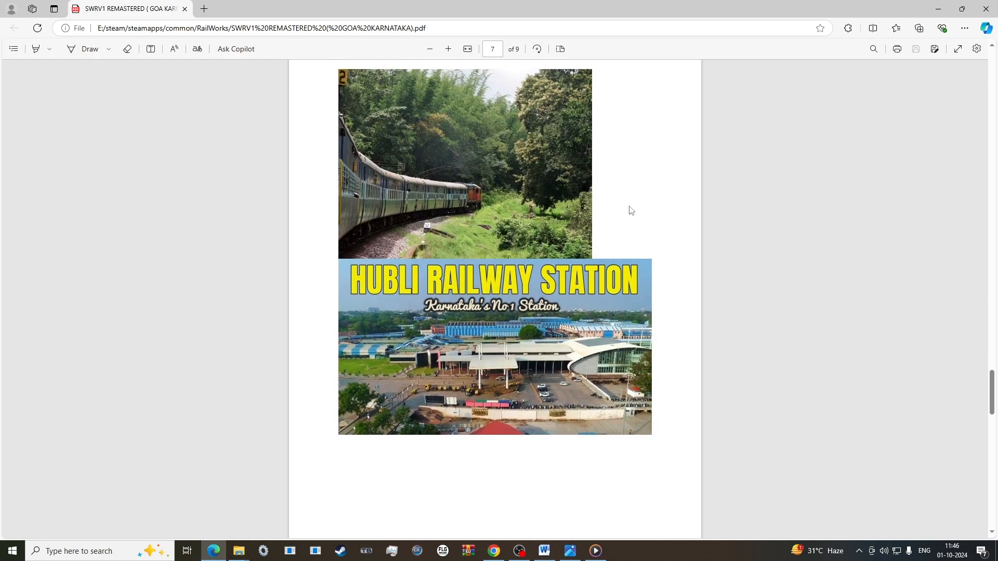
mouse_move(634, 212)
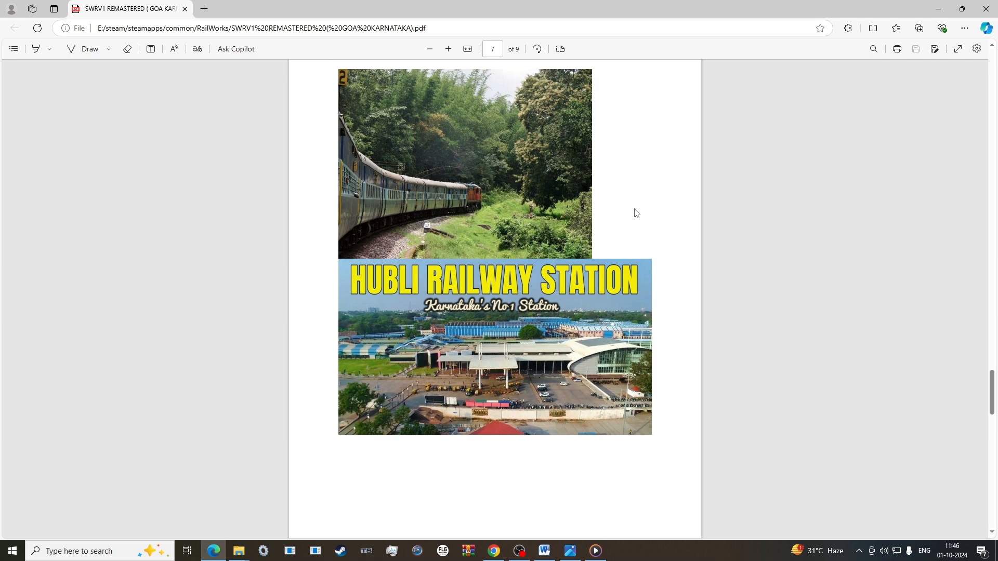
mouse_move(546, 152)
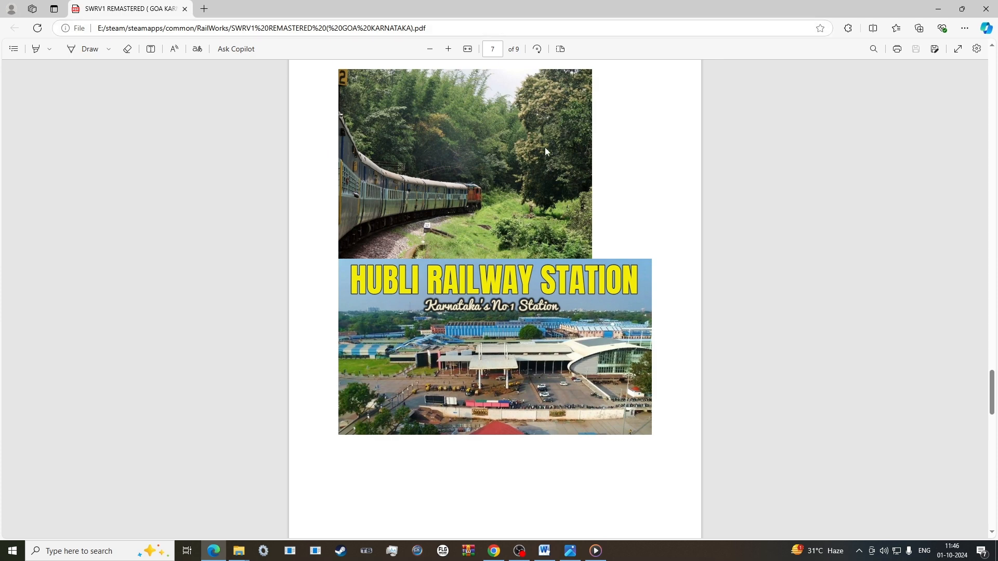
mouse_move(534, 175)
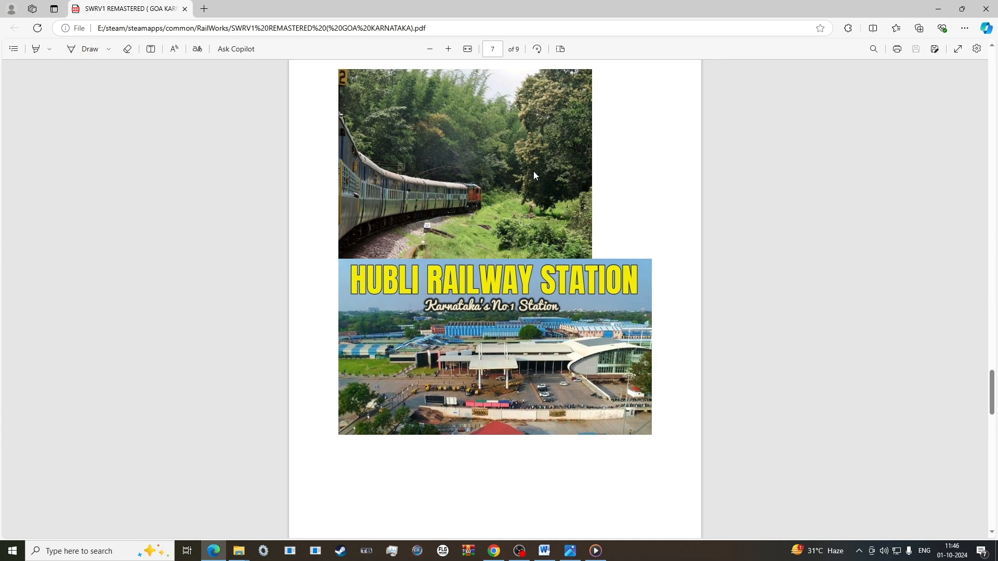
mouse_move(597, 320)
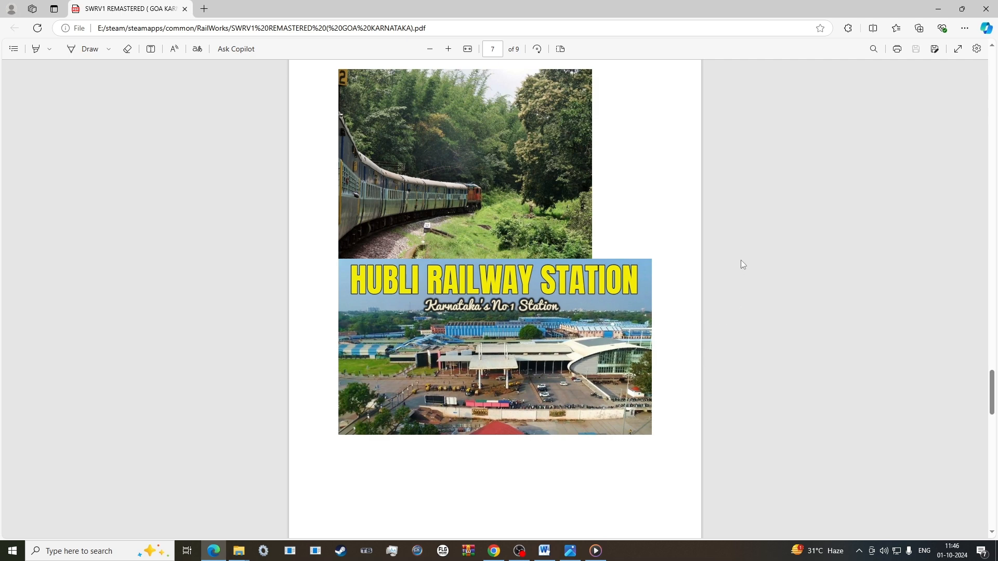
mouse_move(764, 254)
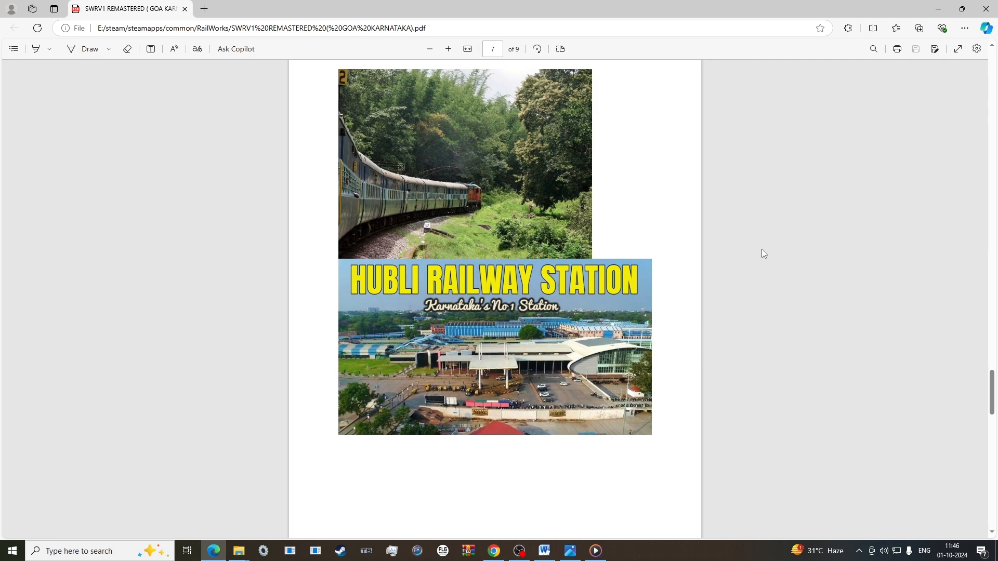
scroll("down", 3)
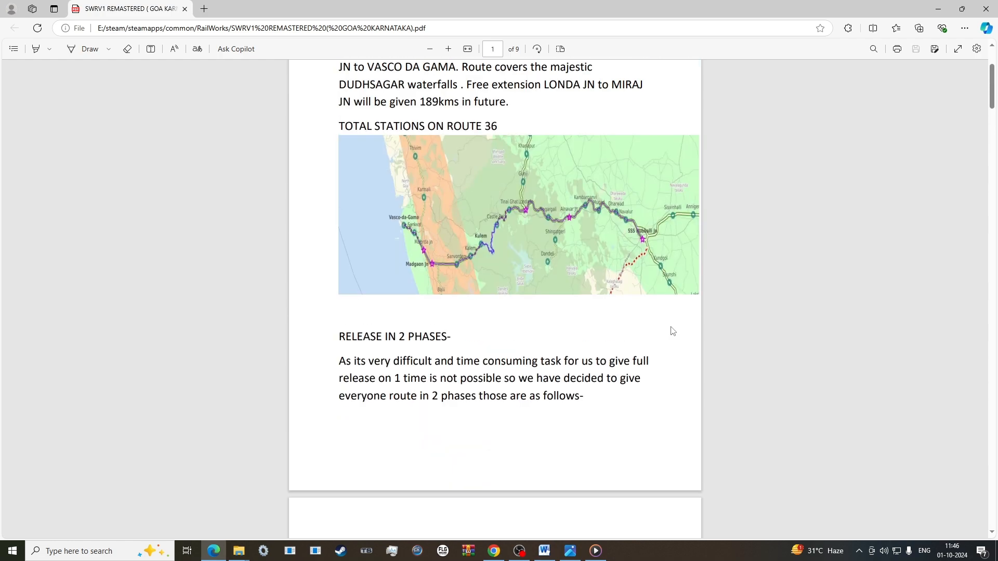
scroll("up", 3)
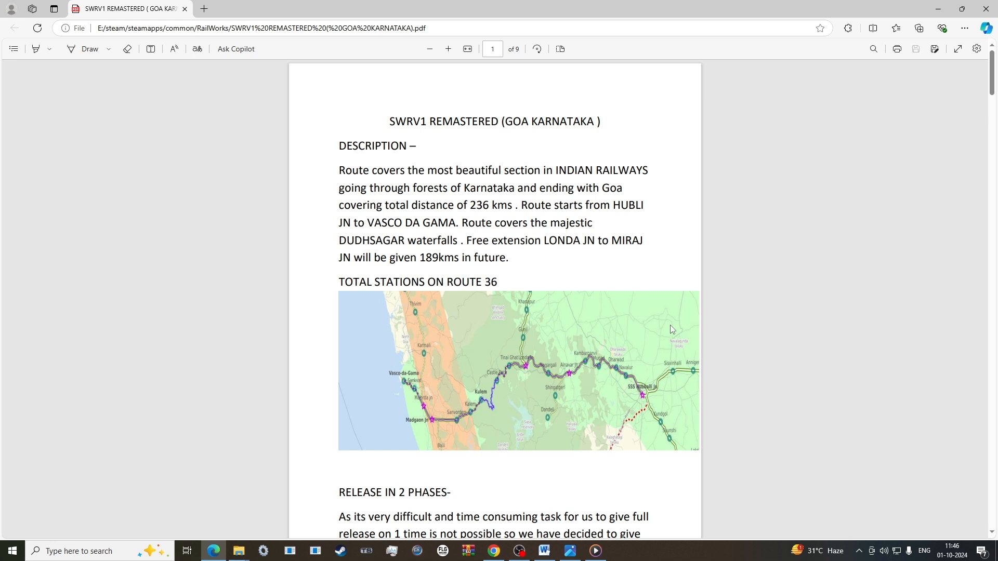
mouse_move(669, 332)
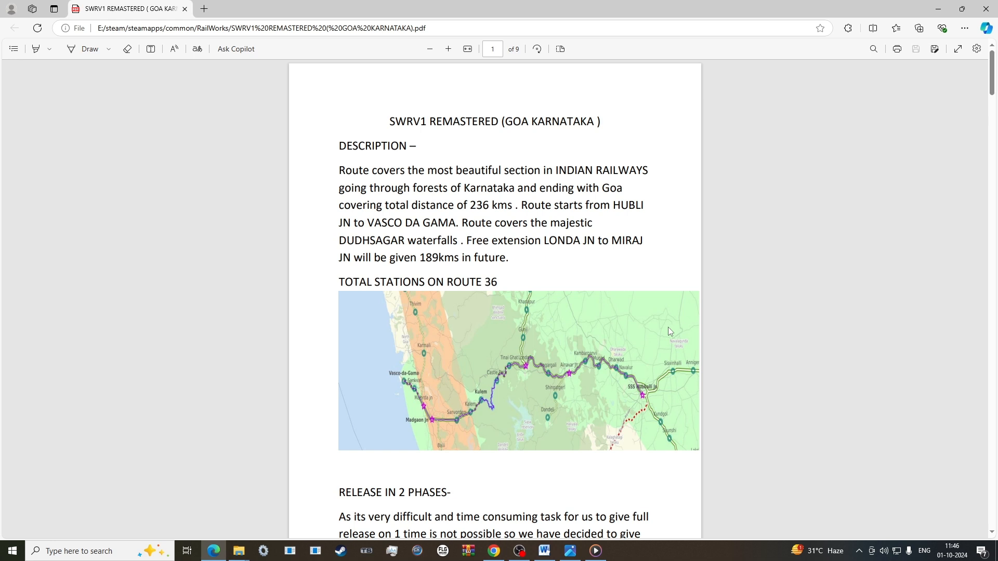
mouse_move(674, 384)
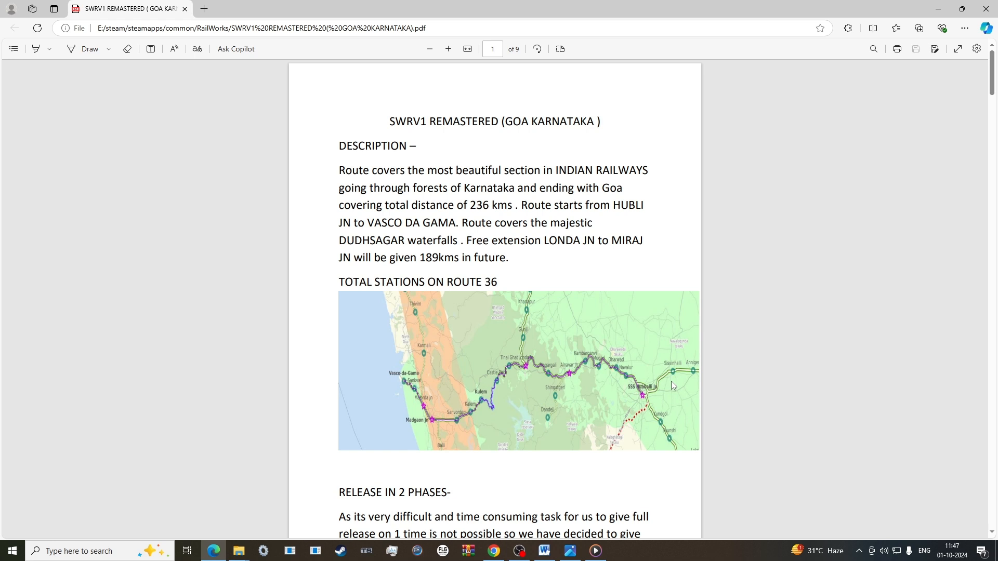
mouse_move(703, 353)
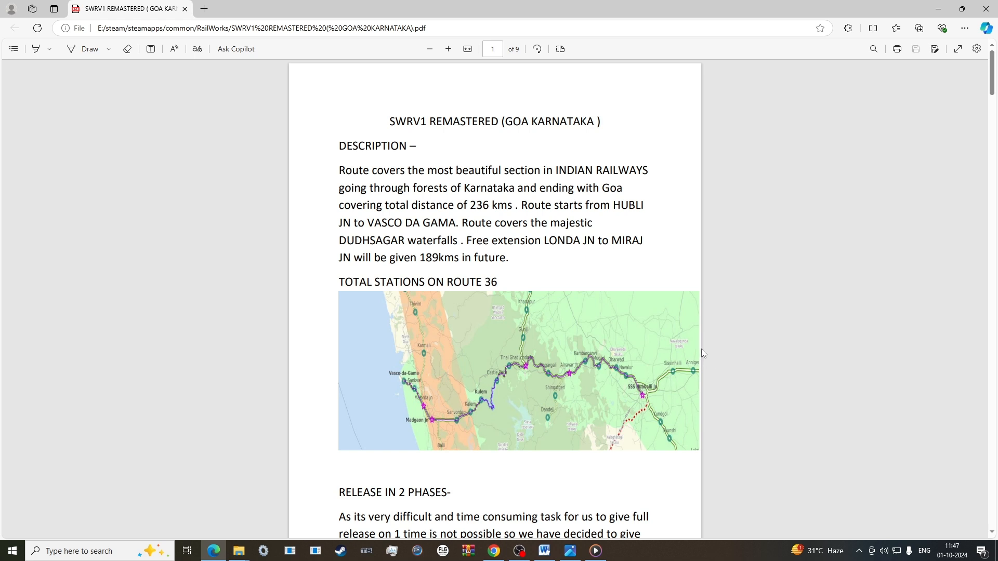
mouse_move(533, 506)
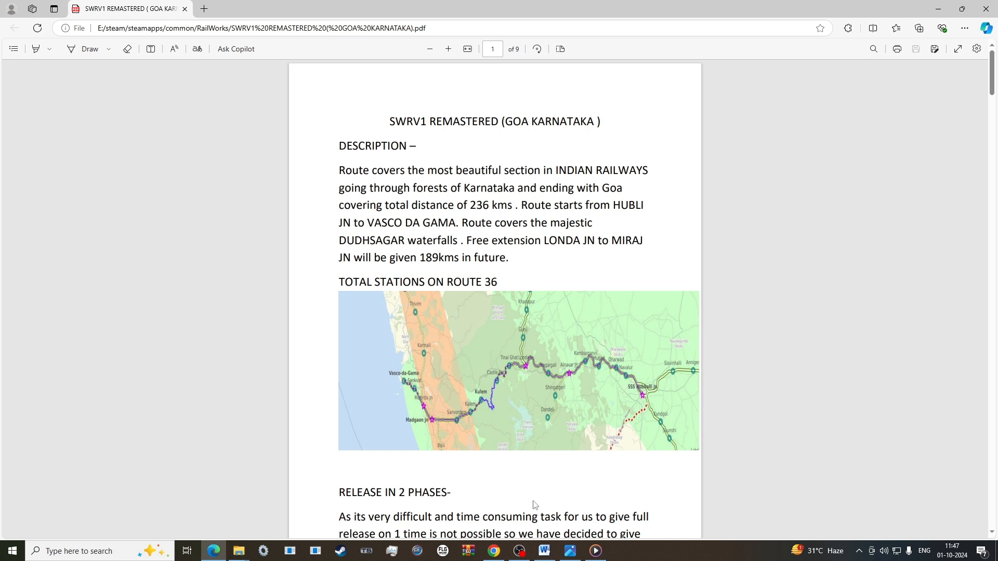